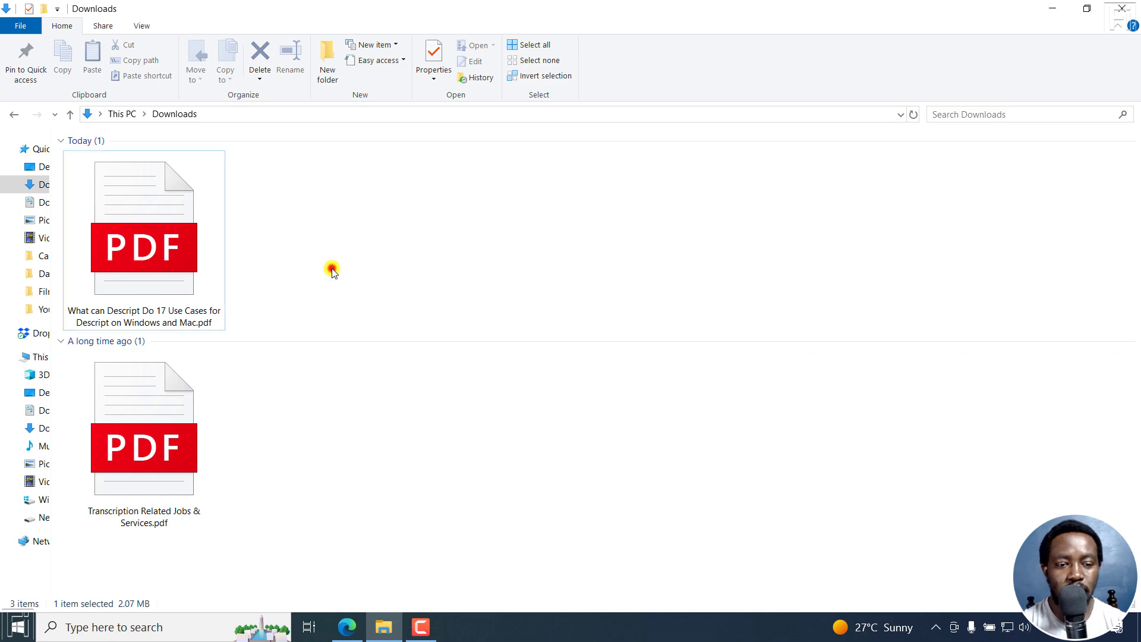
Step: Open the 'What can Descript Do' PDF from Downloads in Edge's PDF viewer
left_click(158, 234)
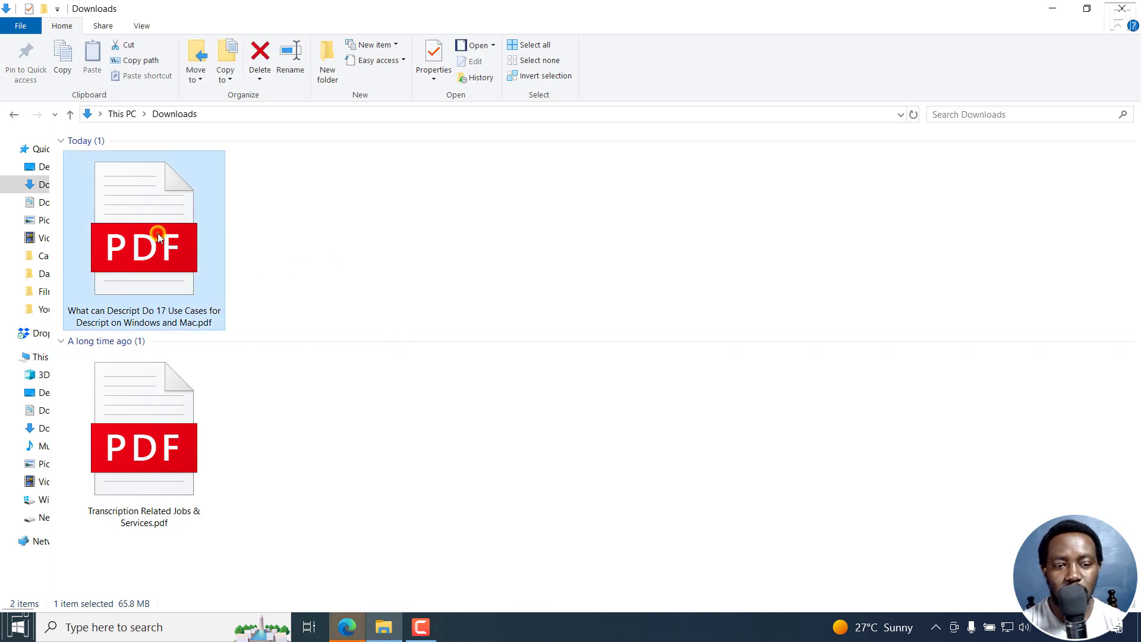
double_click(144, 246)
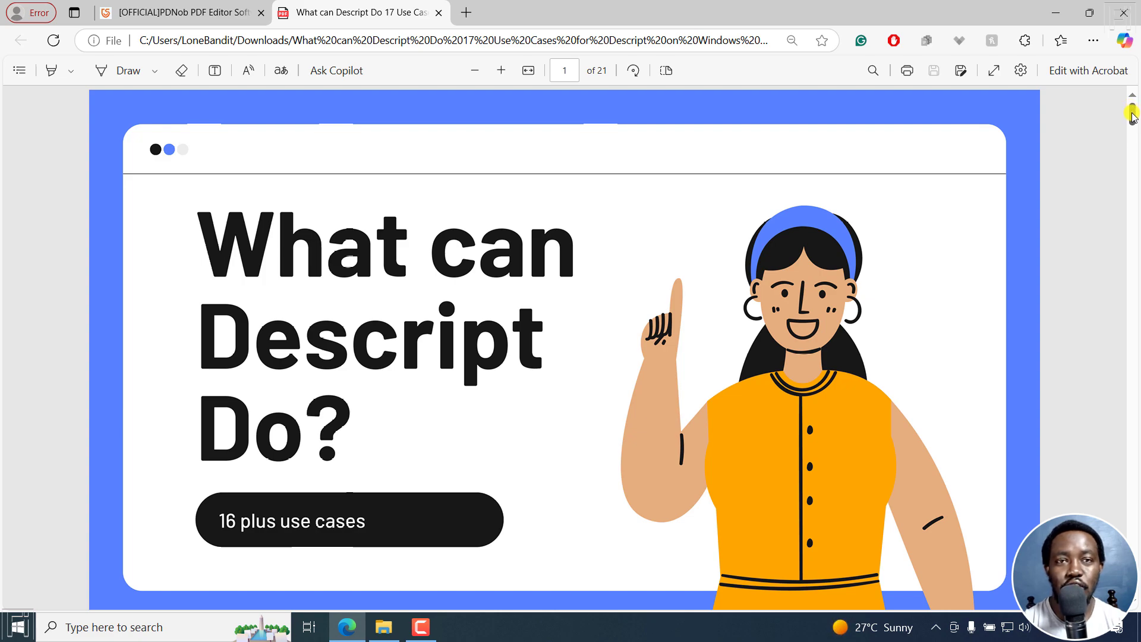
mouse_move(920, 233)
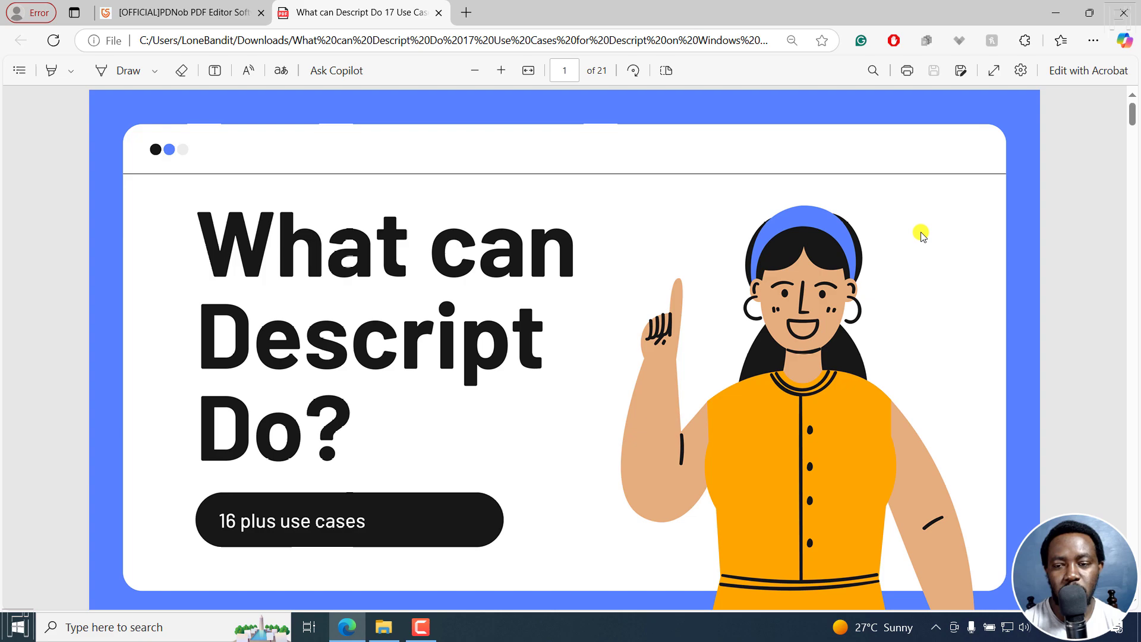
mouse_move(665, 183)
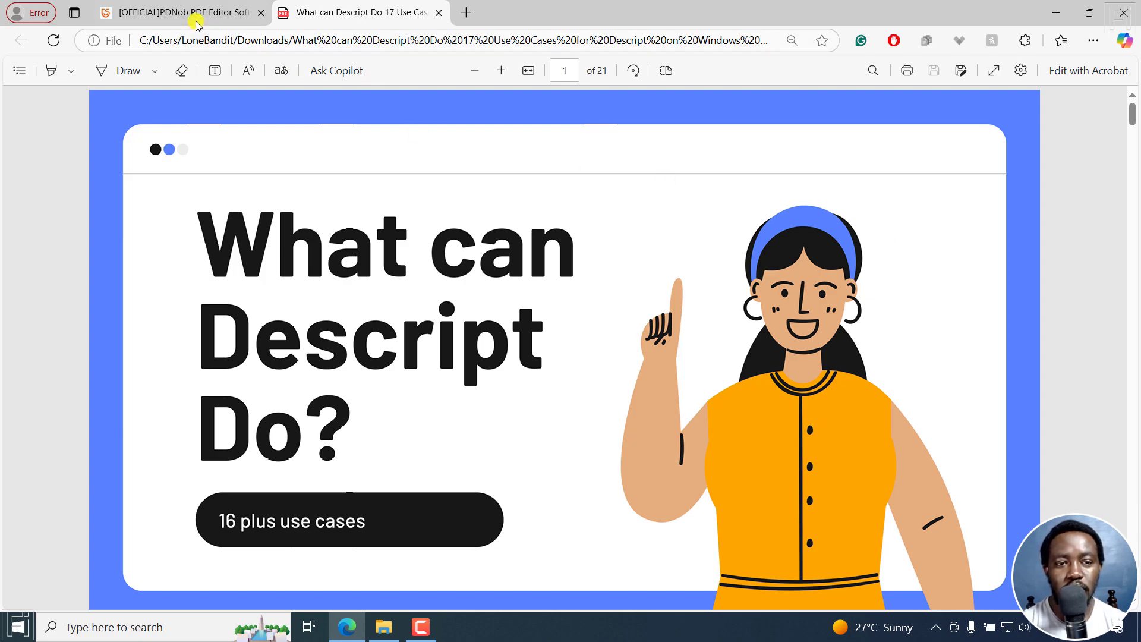
Step: Review the PDNob product page features and check the Mac platform option
left_click(178, 12)
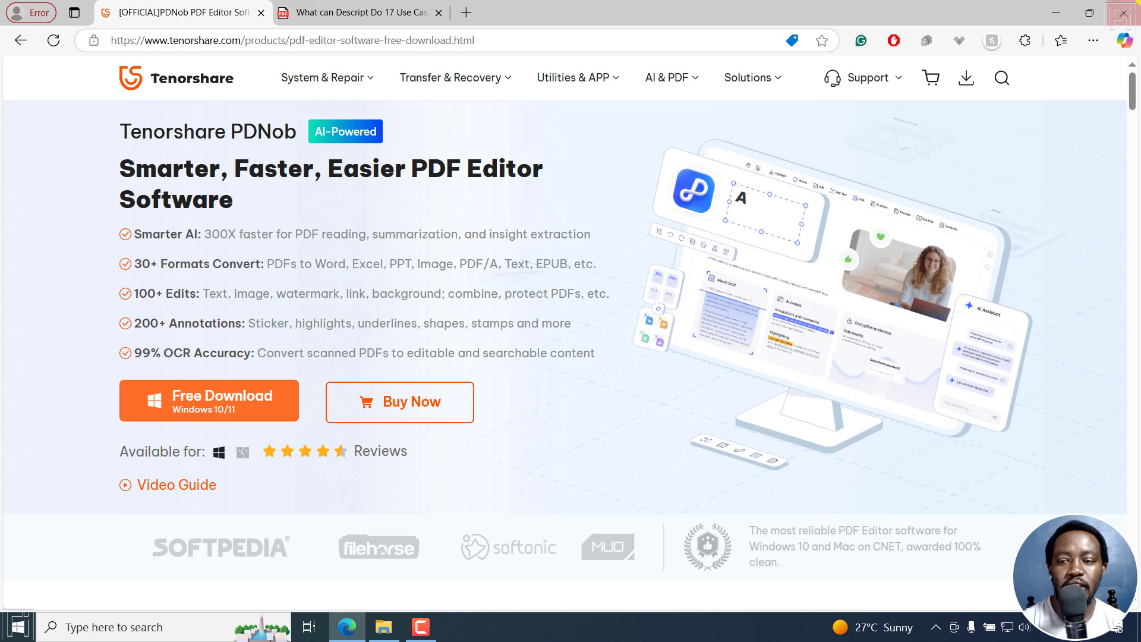
scroll("down", 3)
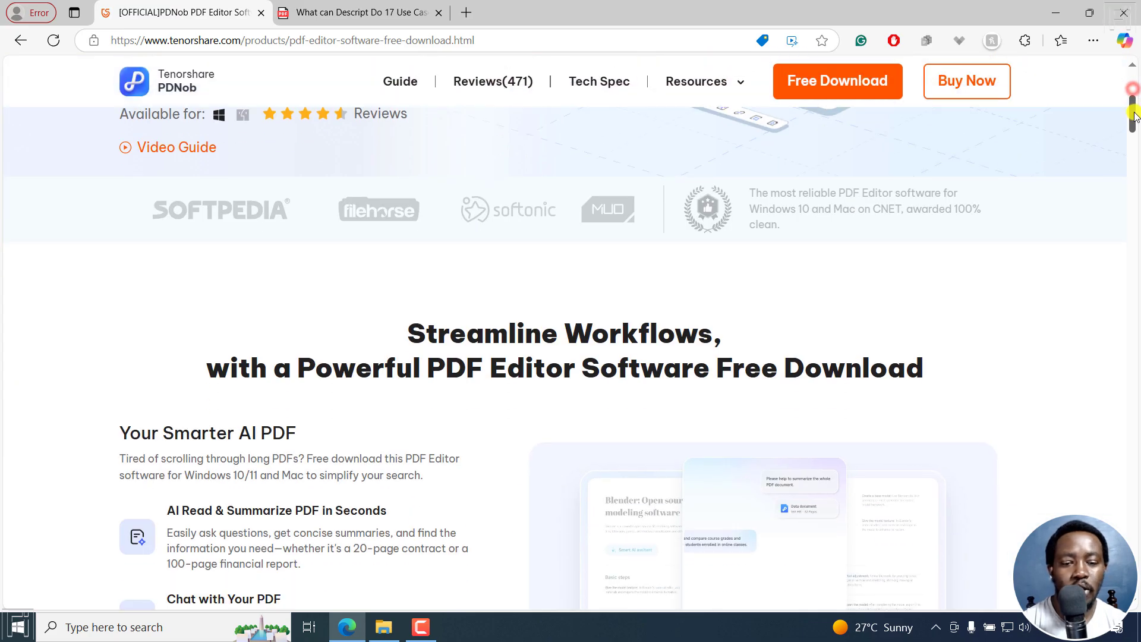
scroll("down", 3)
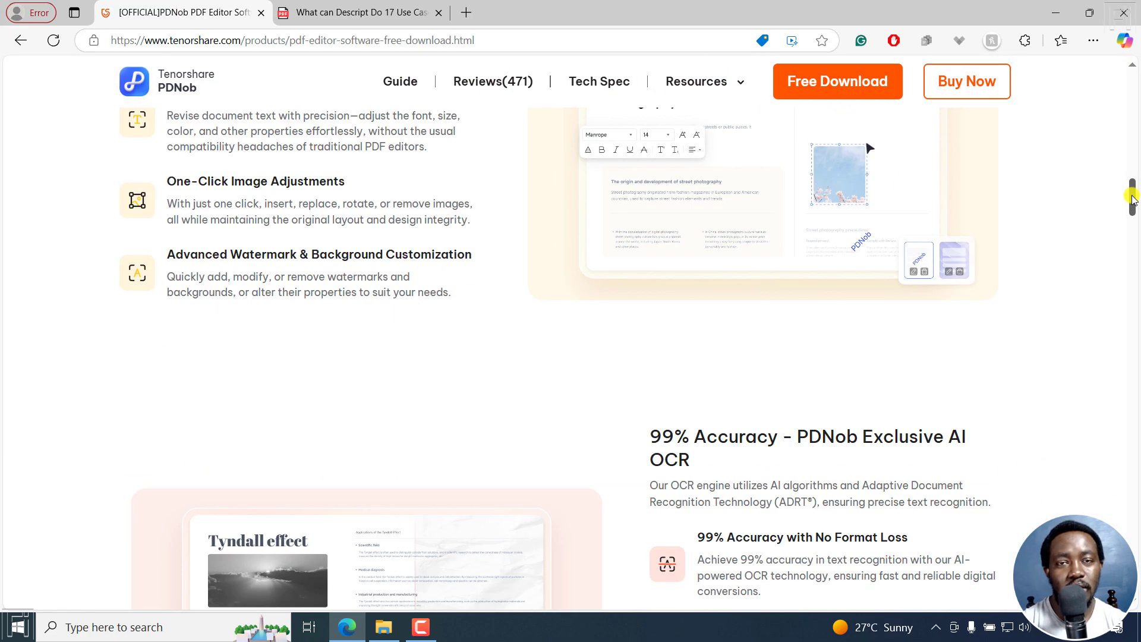
scroll("down", 3)
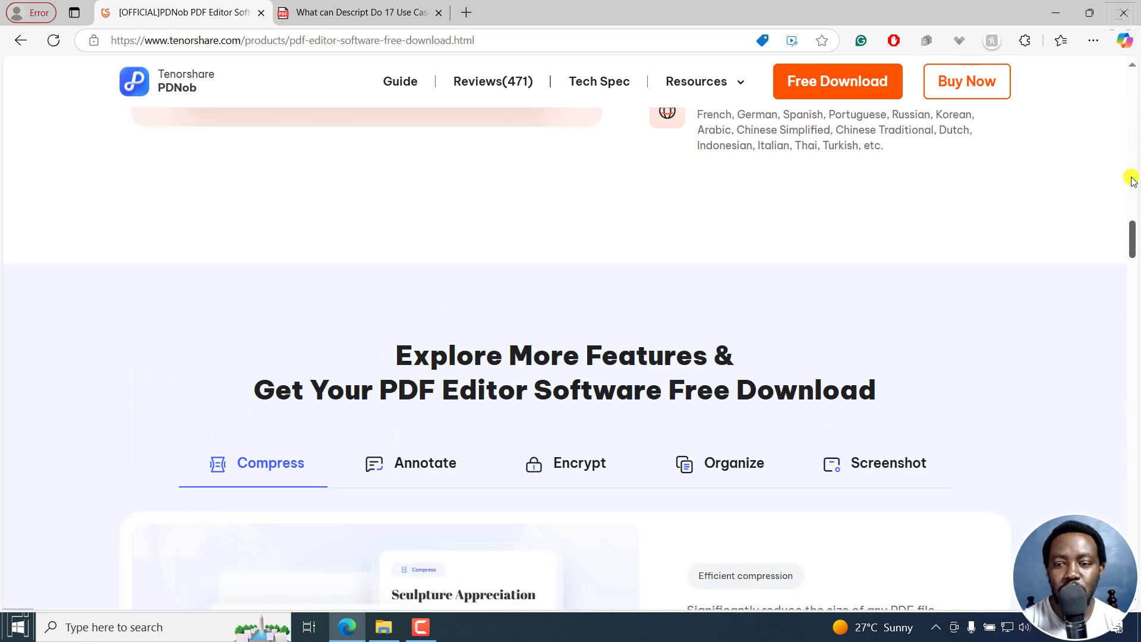
scroll("up", 3)
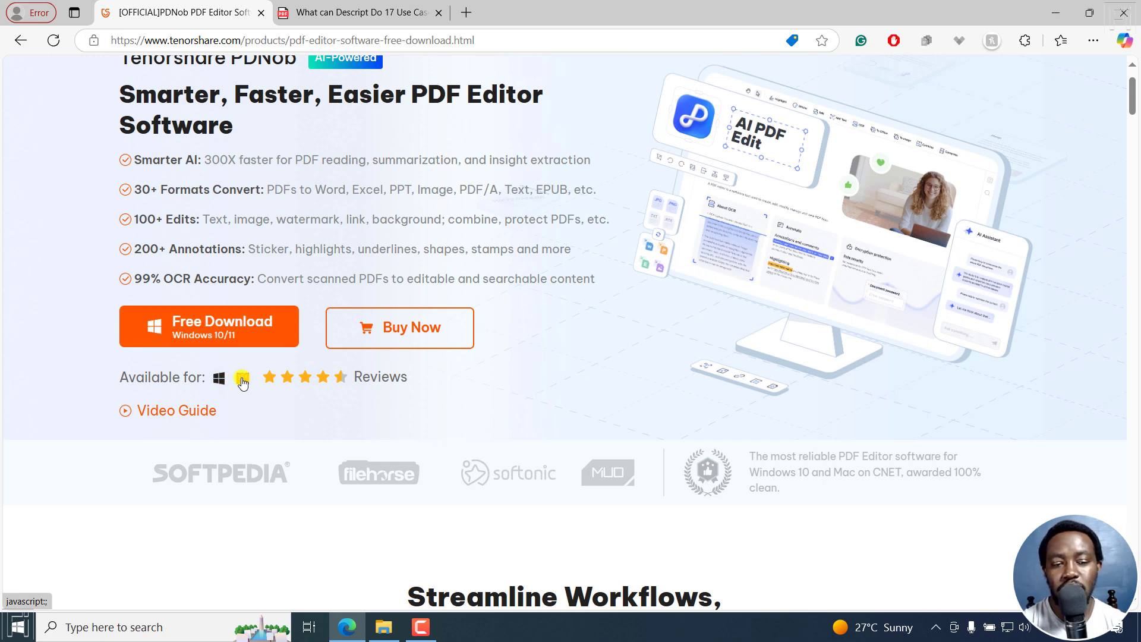
left_click(241, 377)
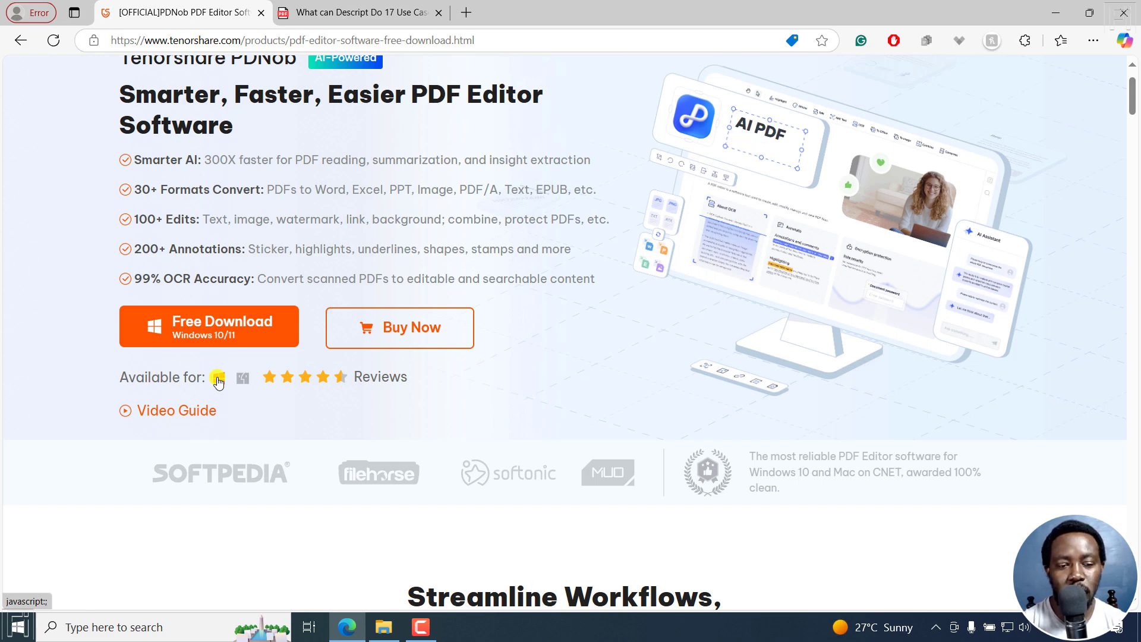
Step: Download the Windows PDNob installer and run the downloaded .exe
left_click(208, 327)
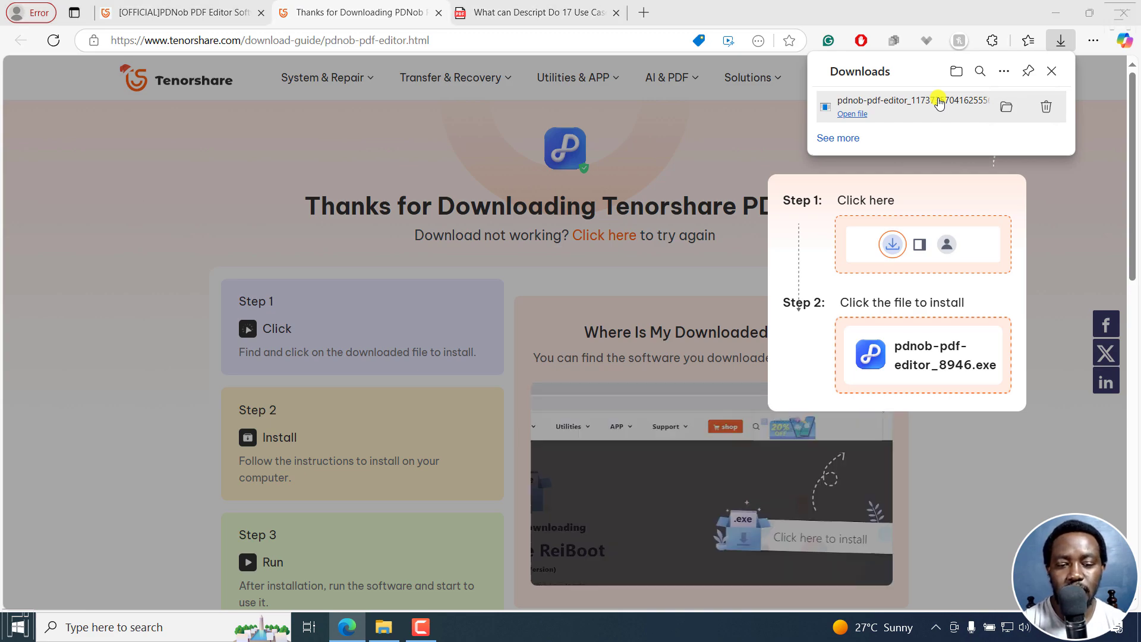
left_click(902, 100)
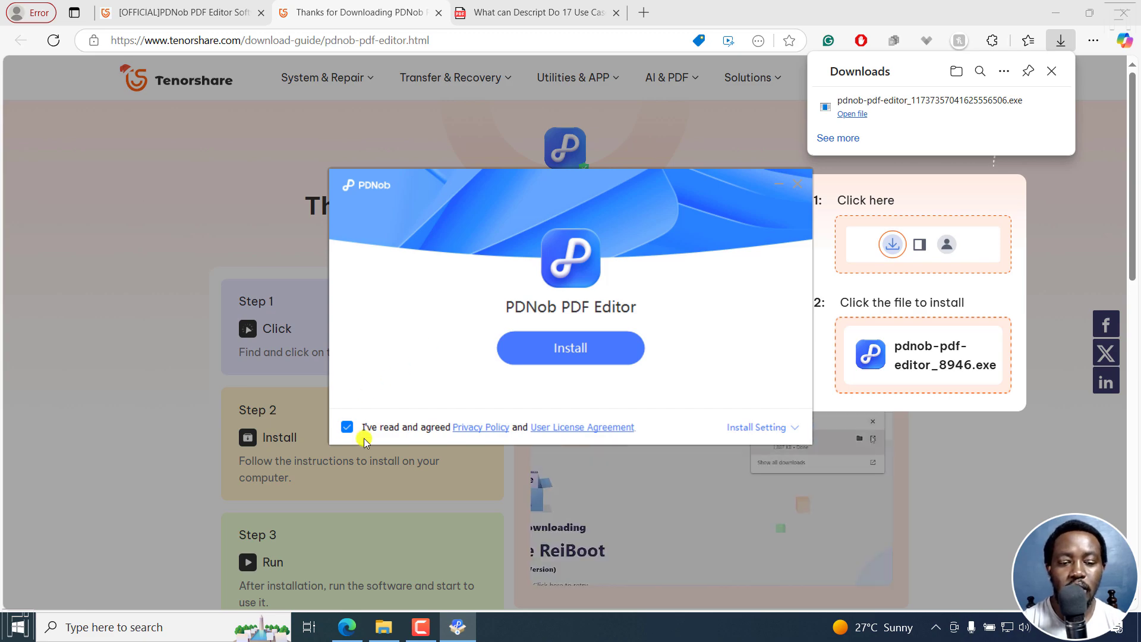
Step: Accept the license agreement and install PDNob PDF Editor
left_click(347, 426)
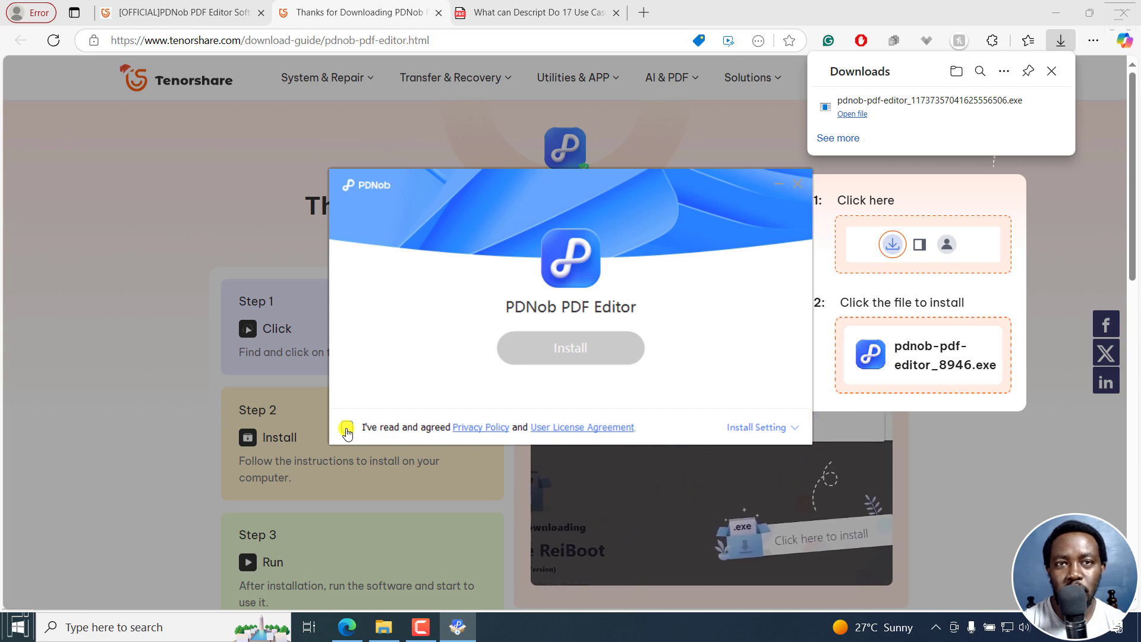
left_click(346, 427)
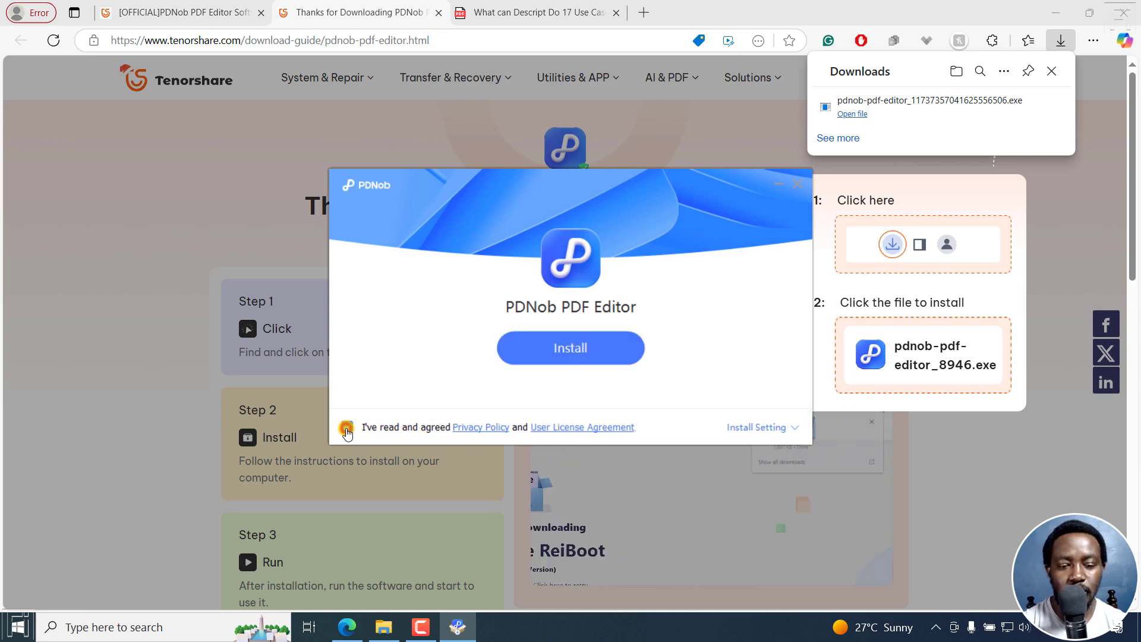
left_click(347, 426)
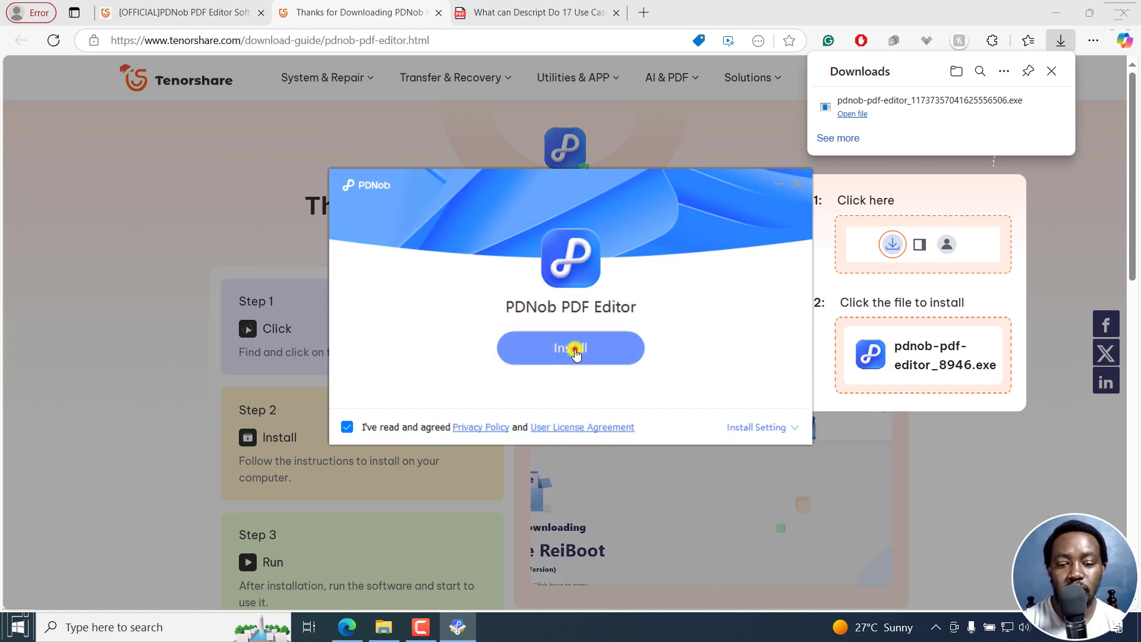
left_click(569, 348)
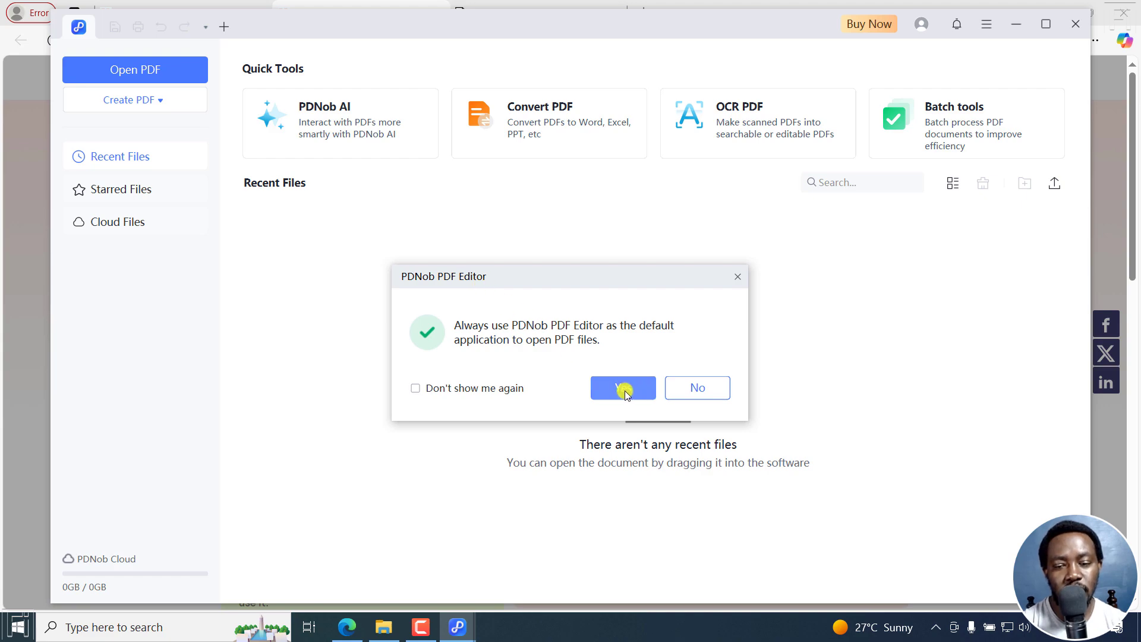
Step: Make PDNob the default PDF application and maximize its window
left_click(622, 387)
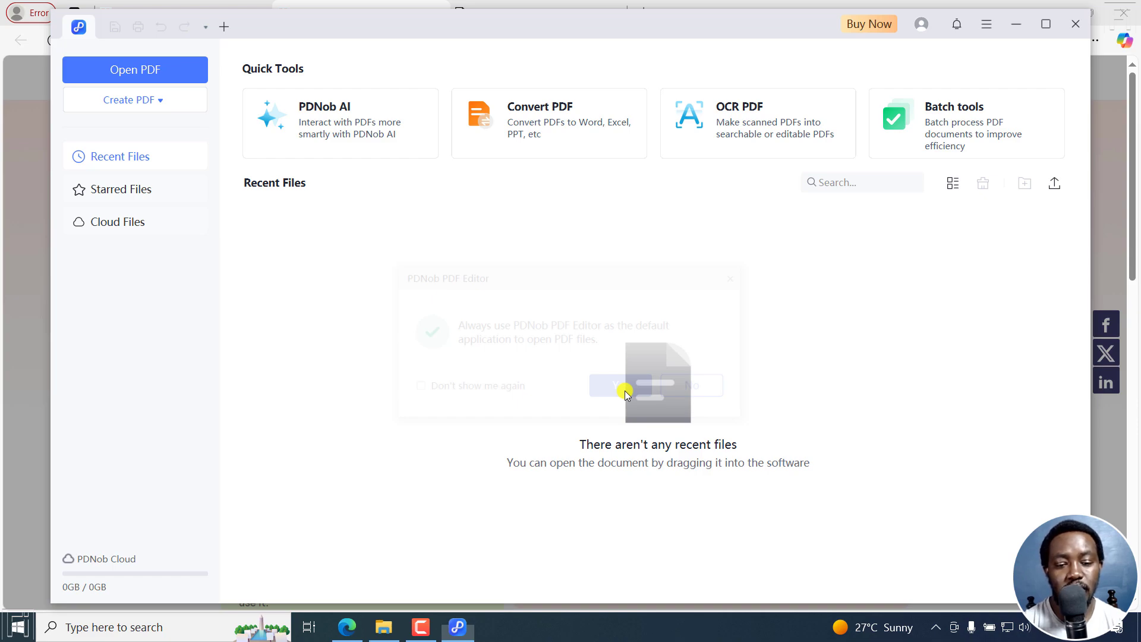
left_click(624, 385)
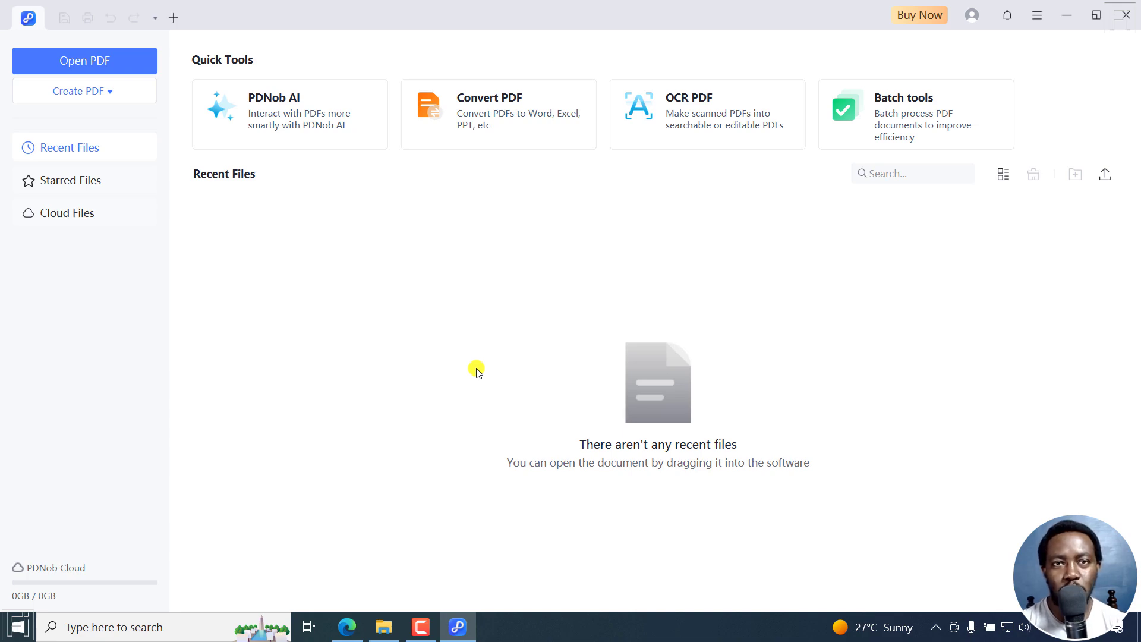
mouse_move(172, 70)
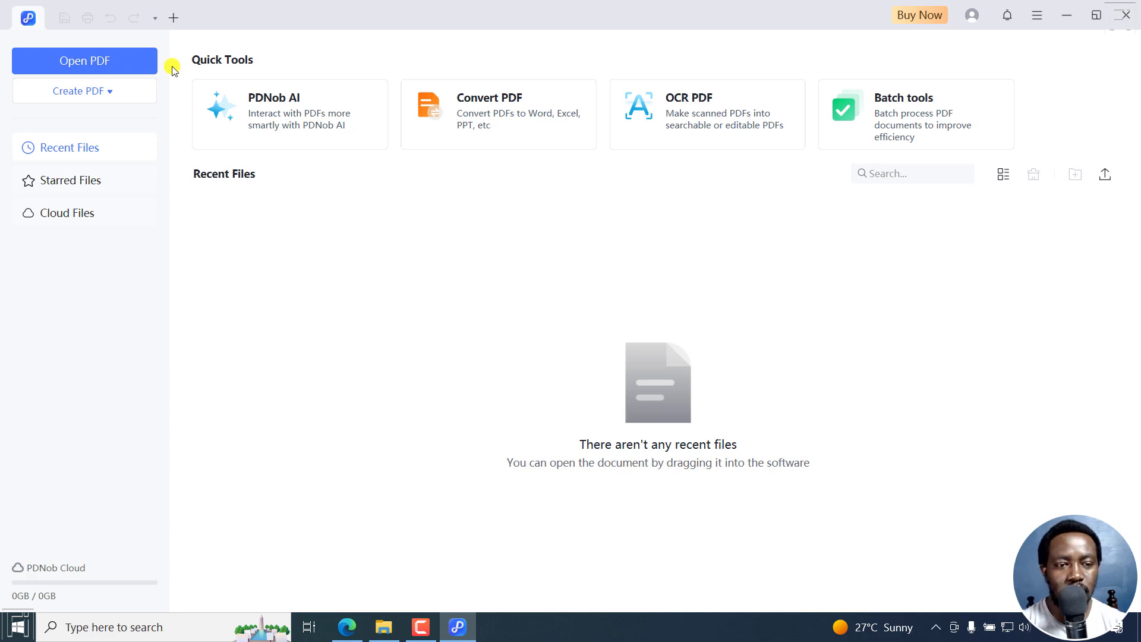
mouse_move(85, 60)
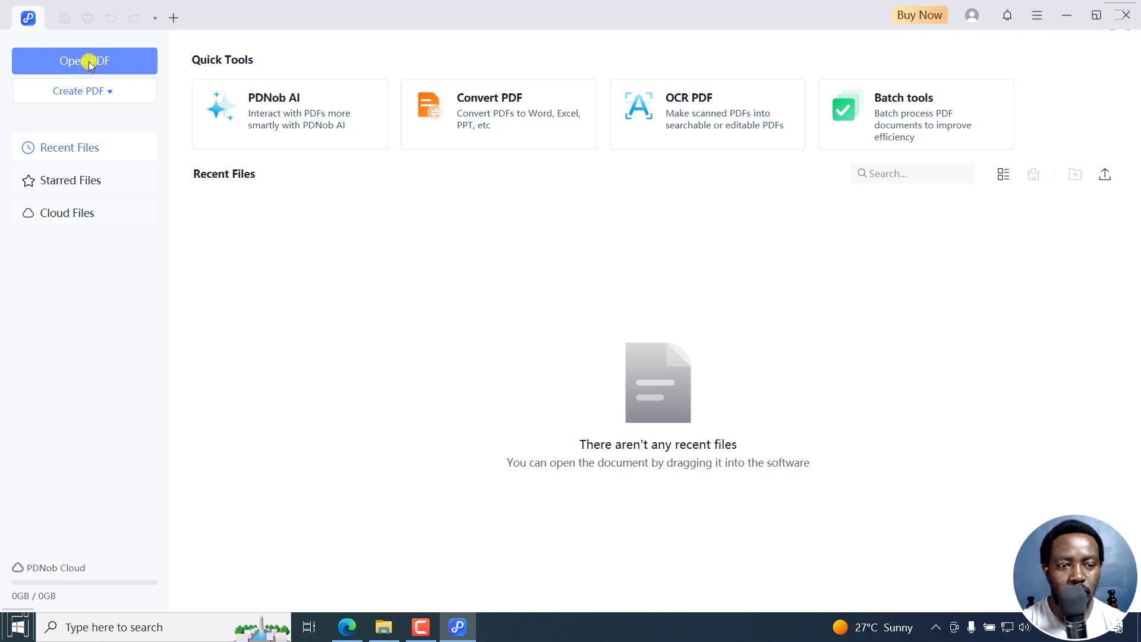
Step: Open the Descript use-cases PDF from Downloads for editing
left_click(84, 60)
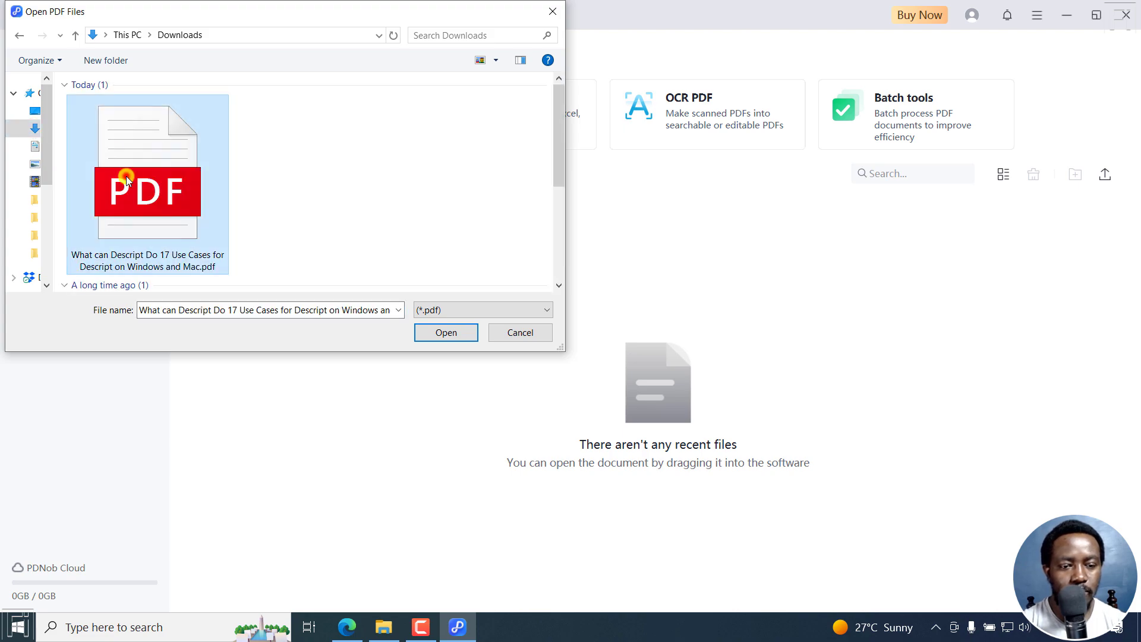
left_click(445, 333)
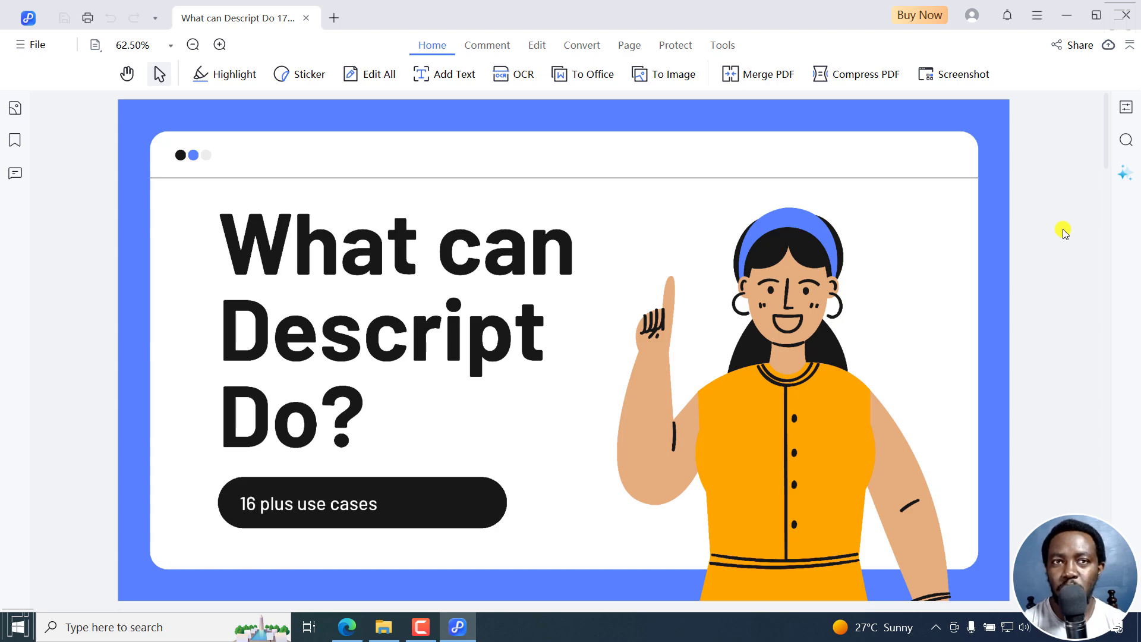
mouse_move(675, 45)
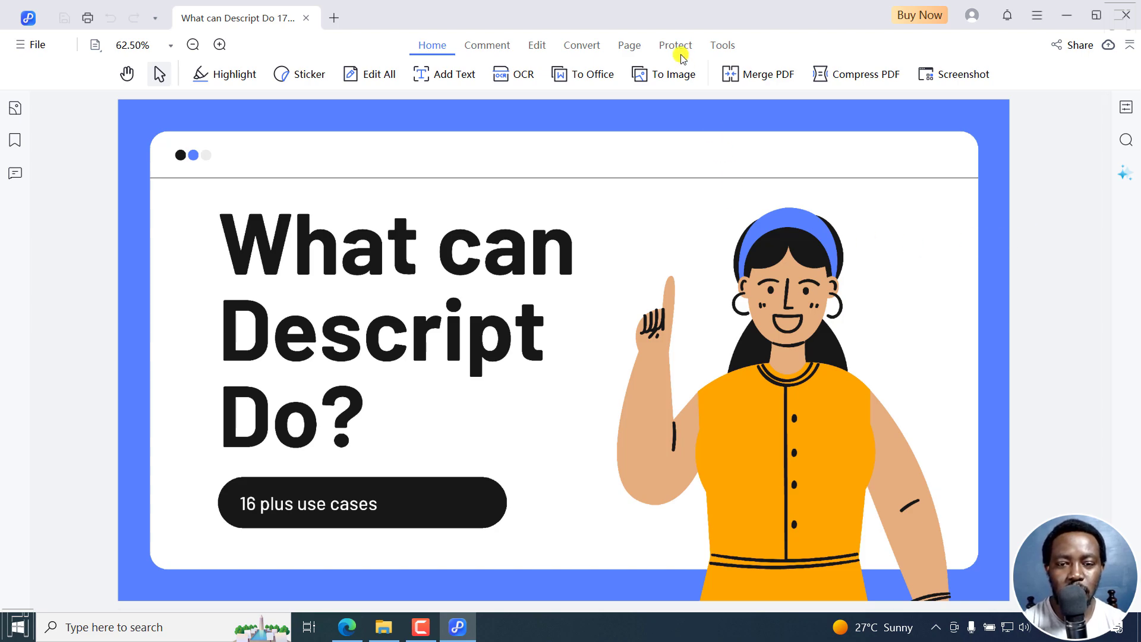
Step: In Protect > Encrypt, enable an editing and page-extraction password and enter it
left_click(675, 45)
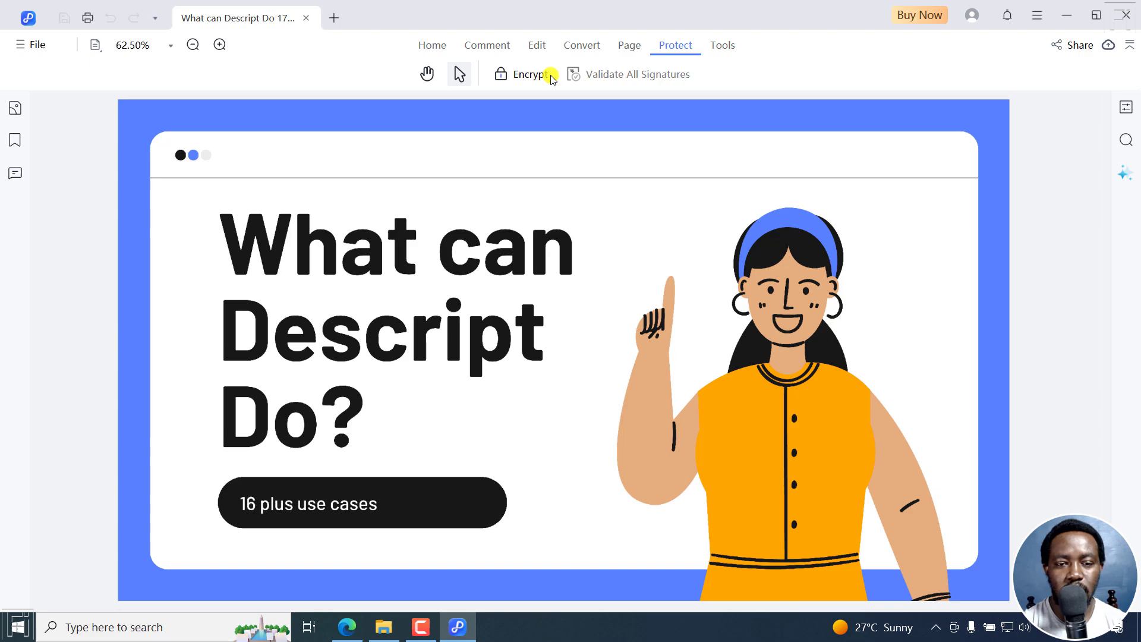
left_click(530, 74)
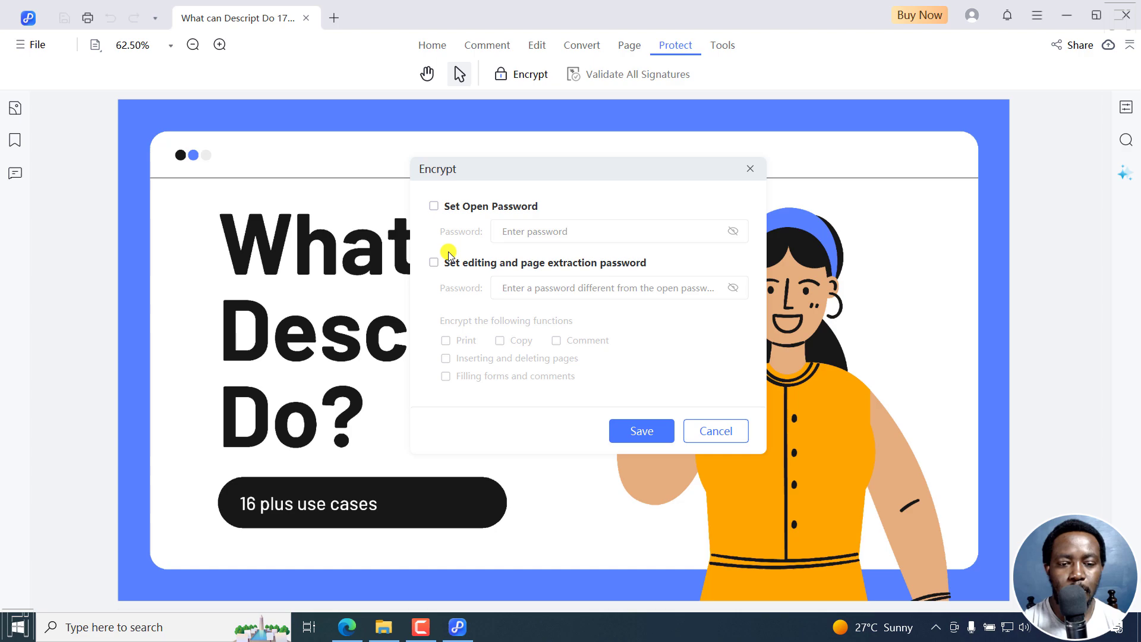
left_click(434, 261)
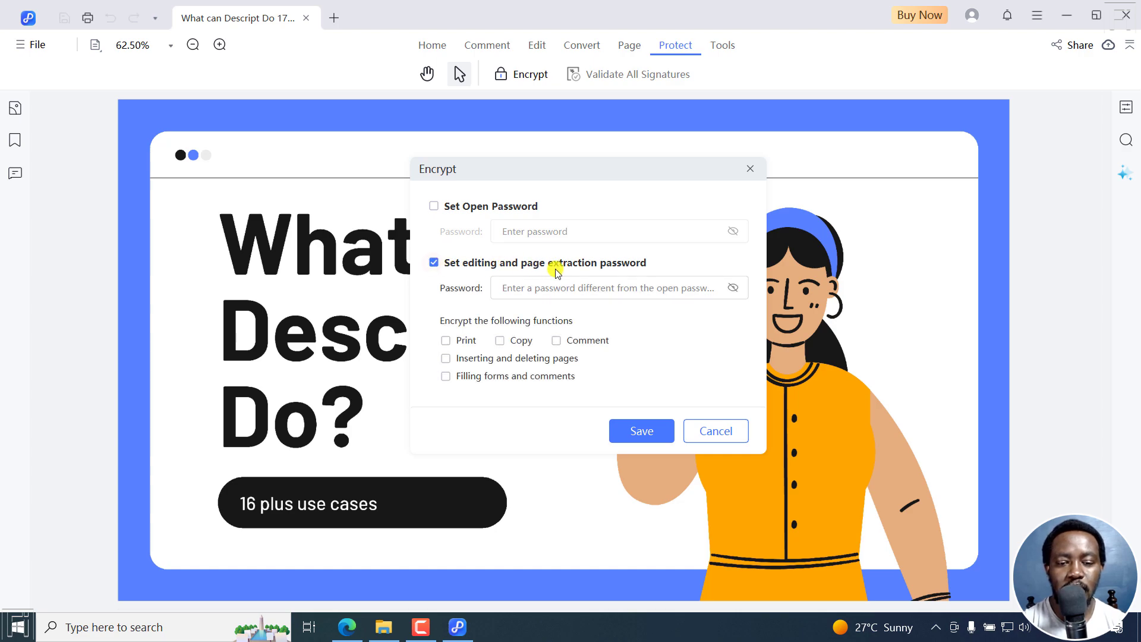
left_click(618, 287)
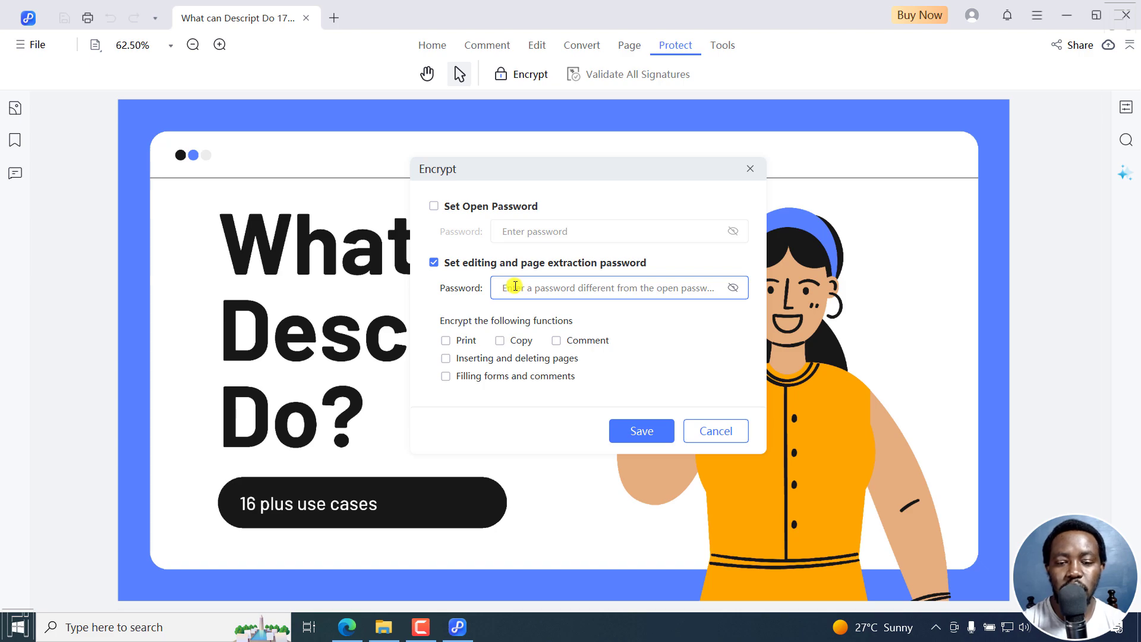
type("•")
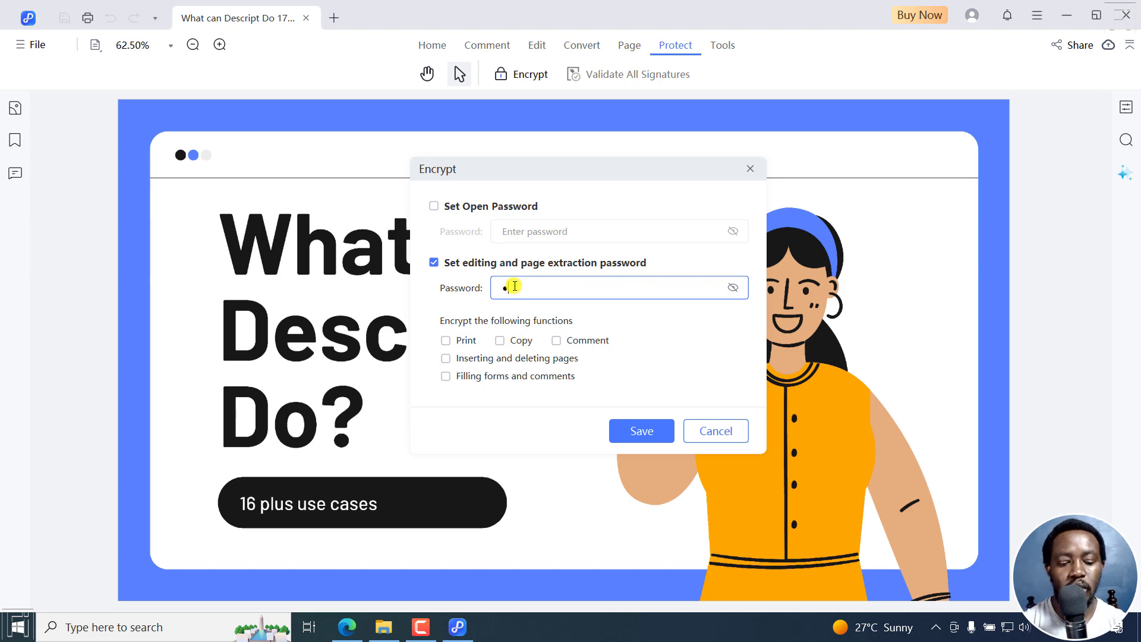
type("••")
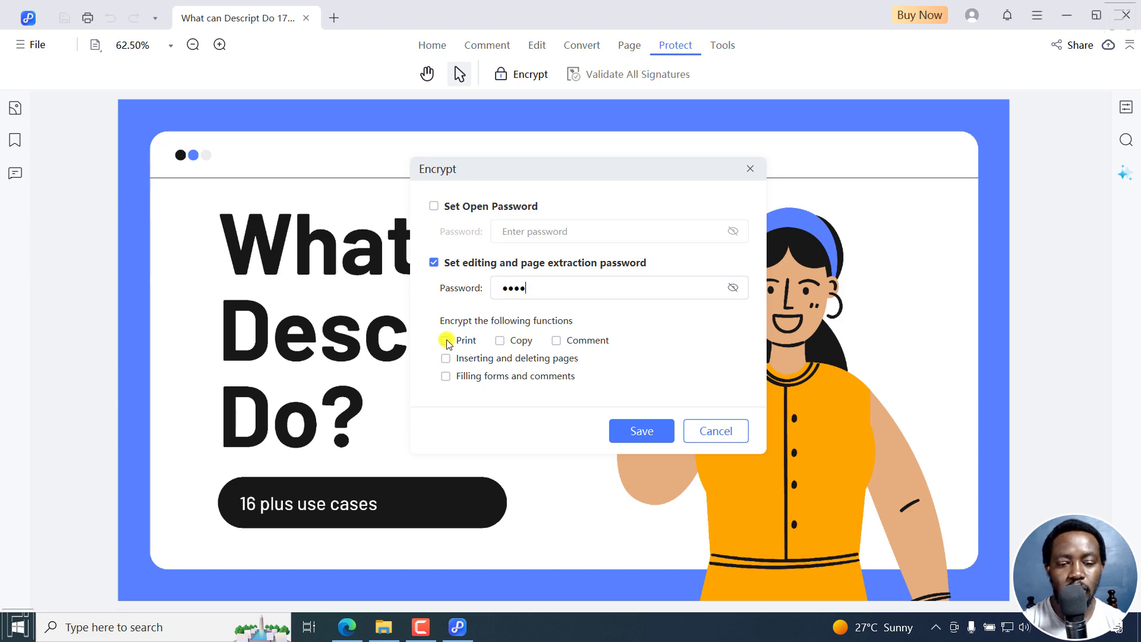
Step: Restrict Print, Copy, Inserting and deleting pages, and Filling forms and comments
left_click(446, 340)
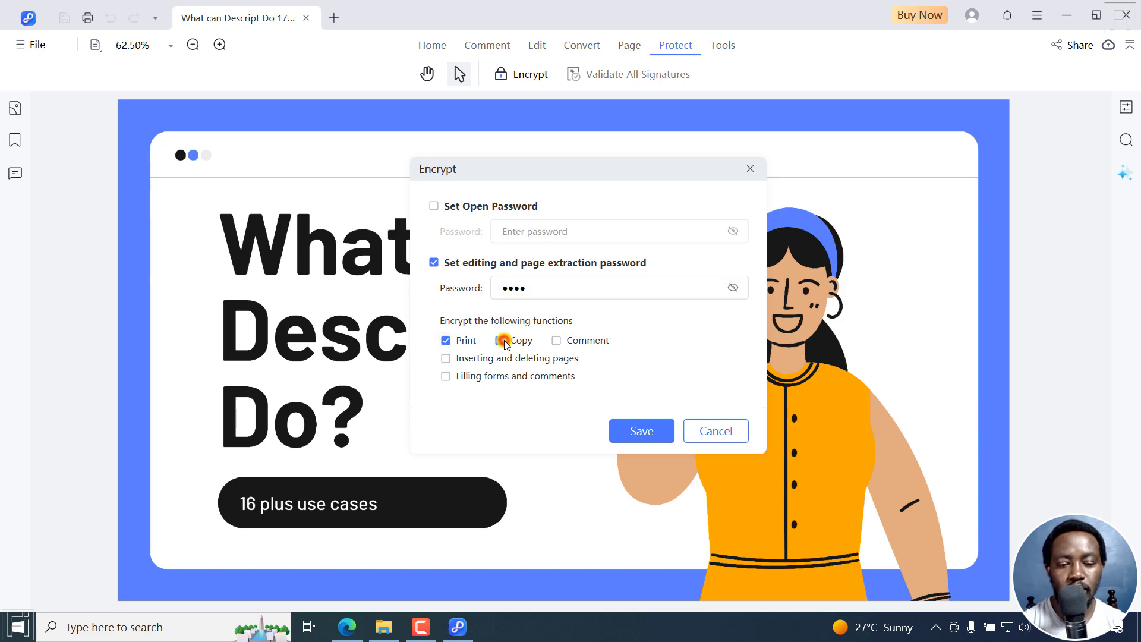
left_click(500, 340)
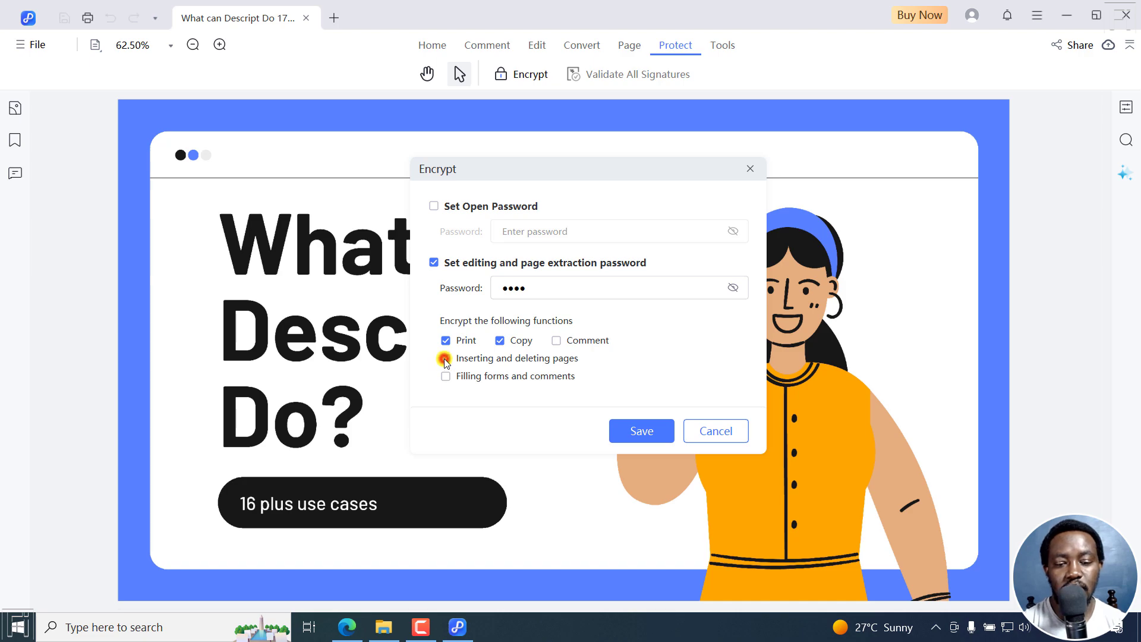
left_click(446, 358)
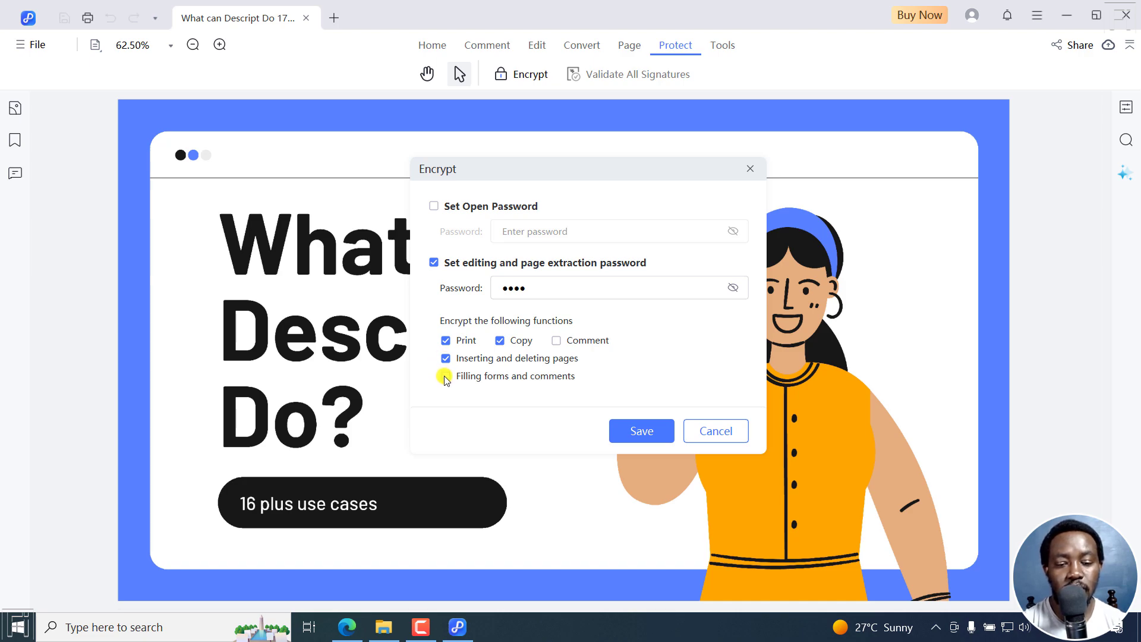
left_click(444, 375)
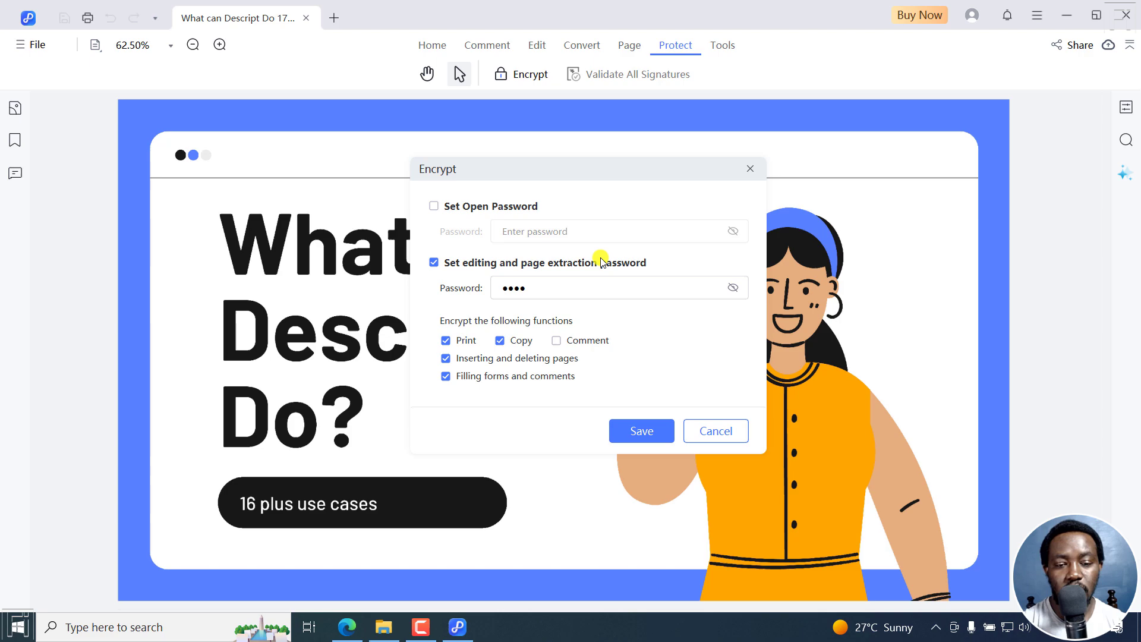
mouse_move(706, 373)
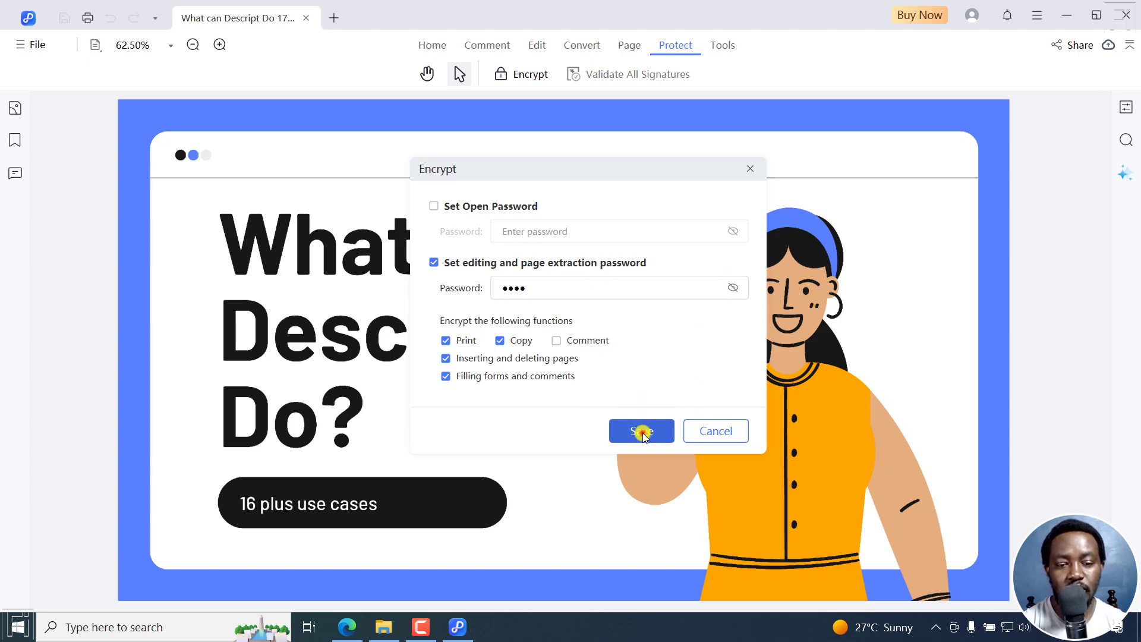
Step: Apply the encryption and save the protected PDF as a _copy in Downloads
left_click(641, 430)
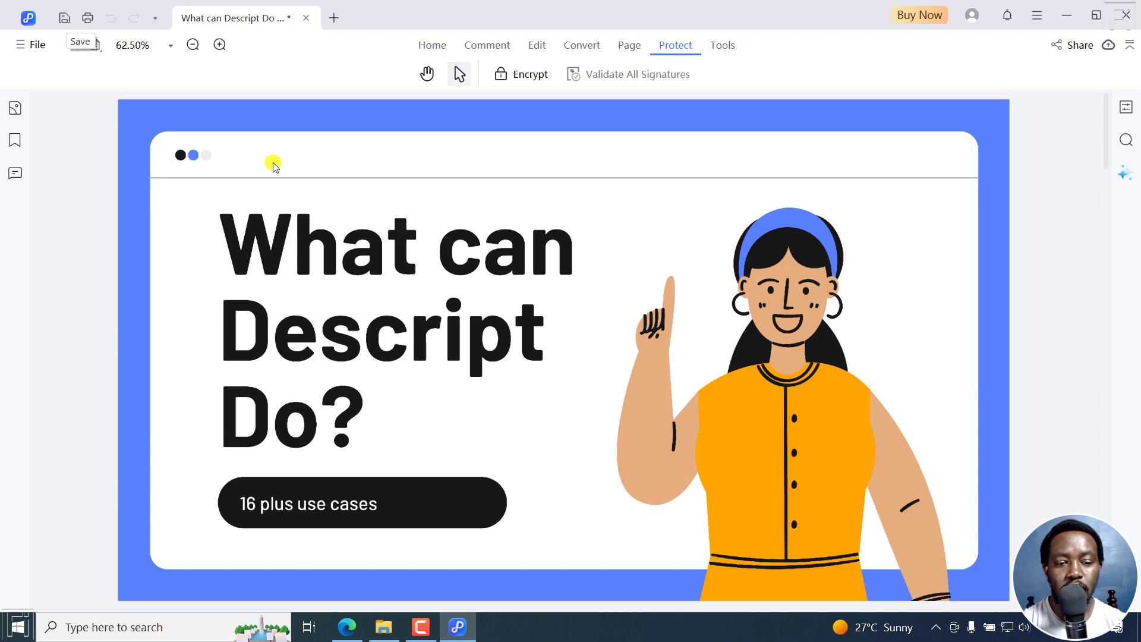
mouse_move(385, 211)
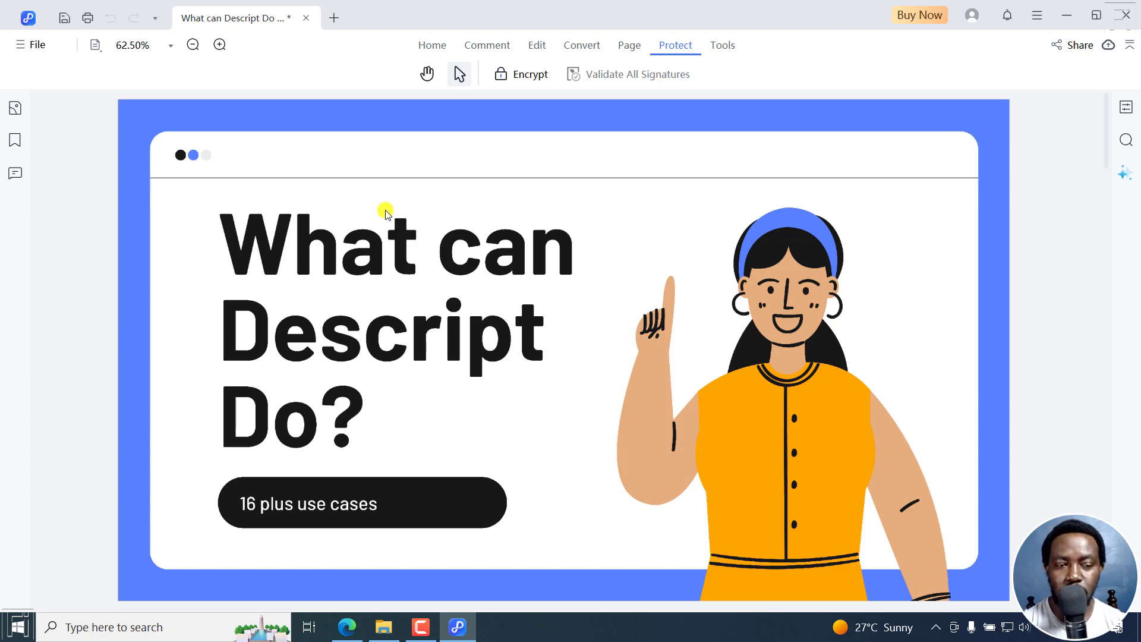
left_click(31, 44)
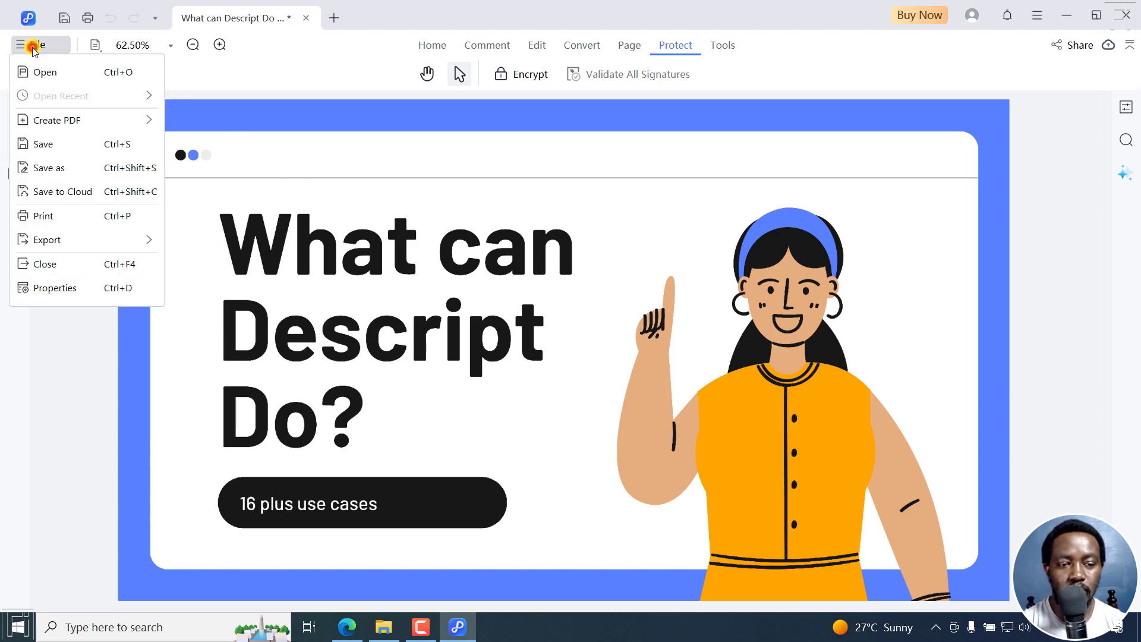
left_click(50, 168)
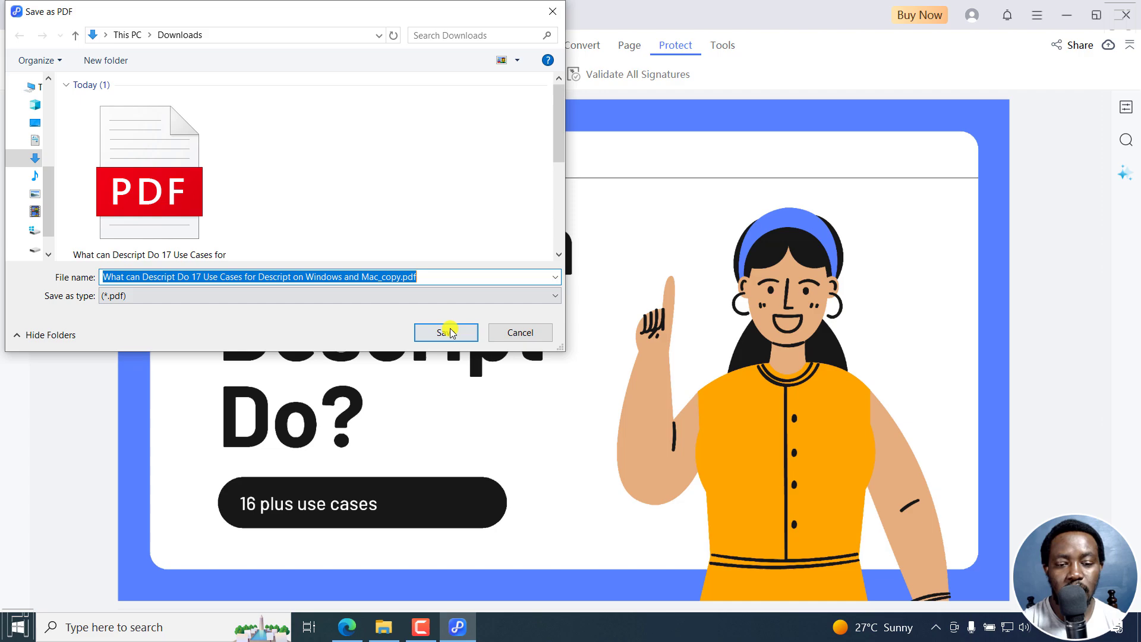
left_click(445, 332)
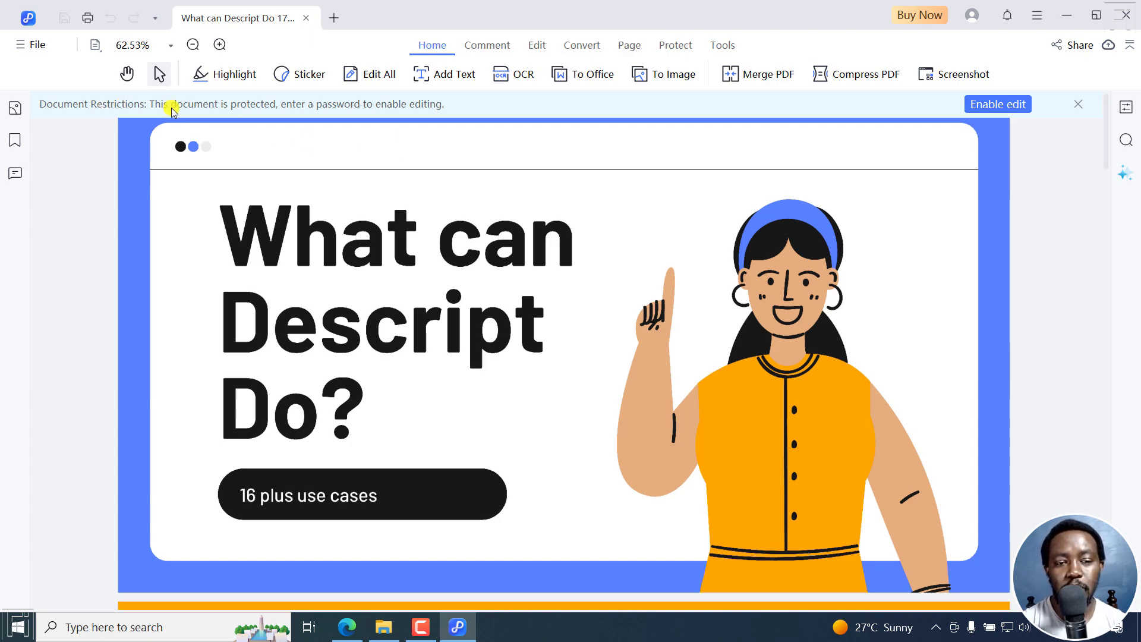
mouse_move(319, 118)
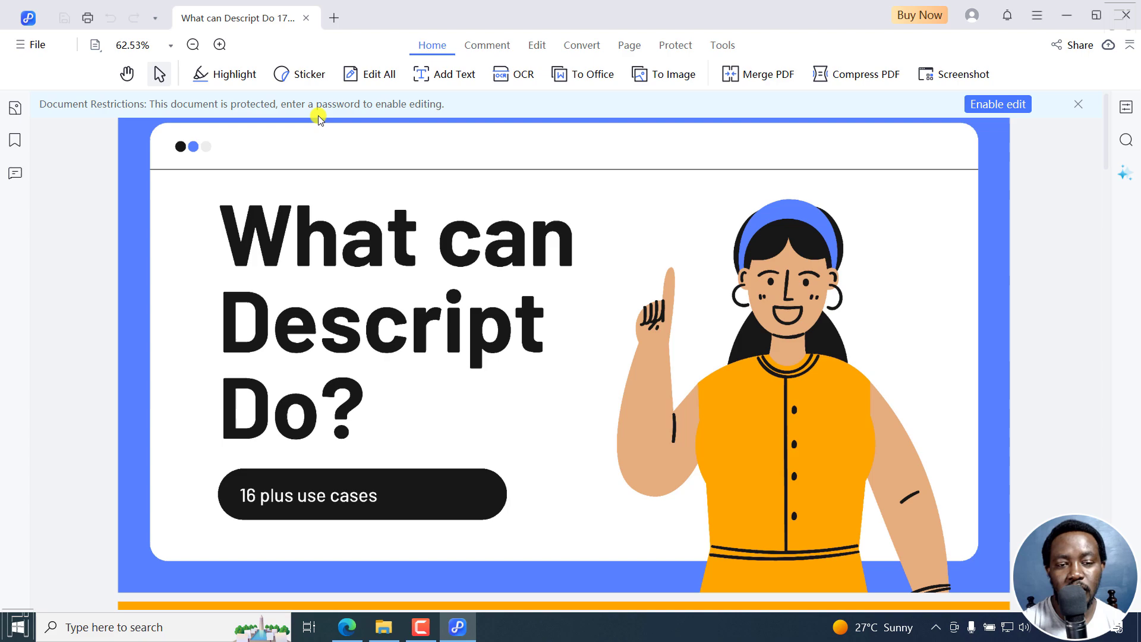
mouse_move(871, 138)
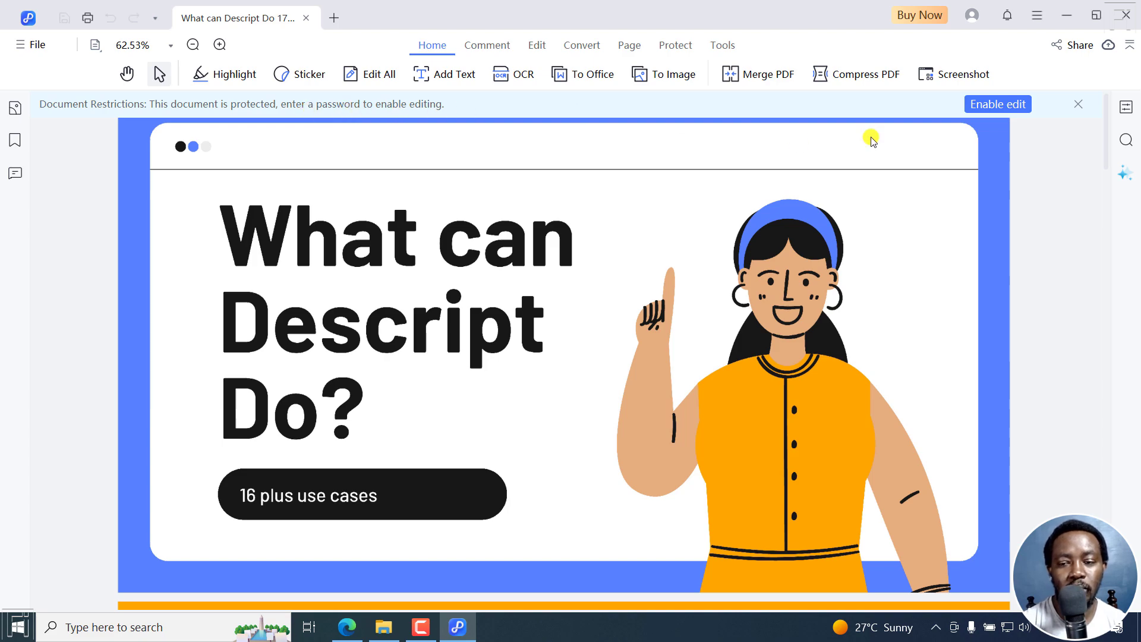
mouse_move(997, 104)
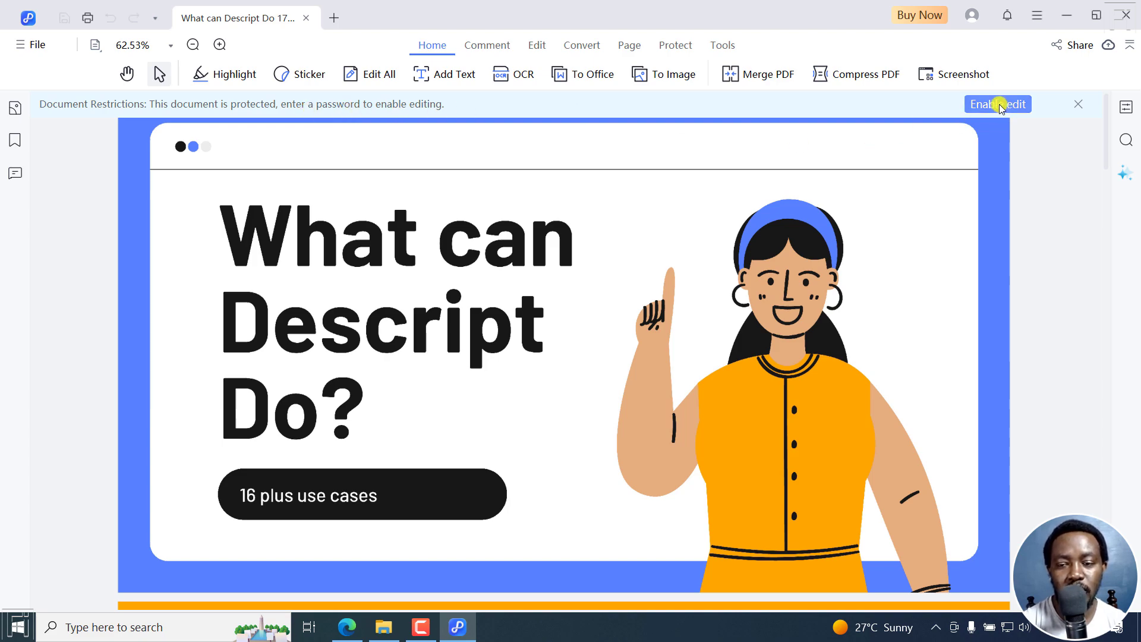
left_click(997, 103)
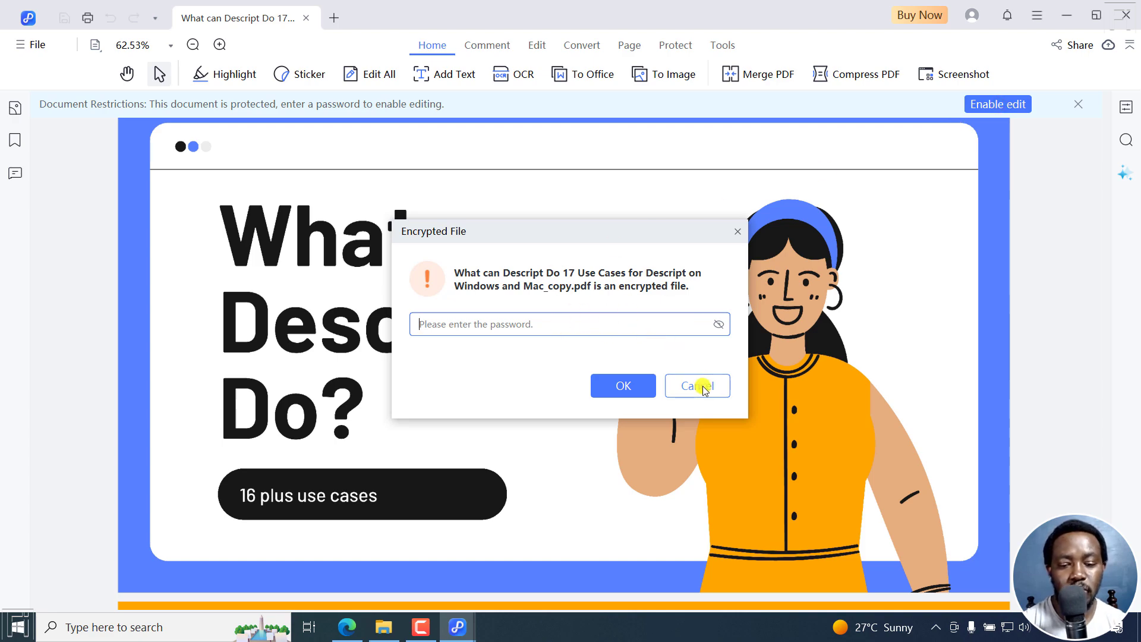
left_click(695, 385)
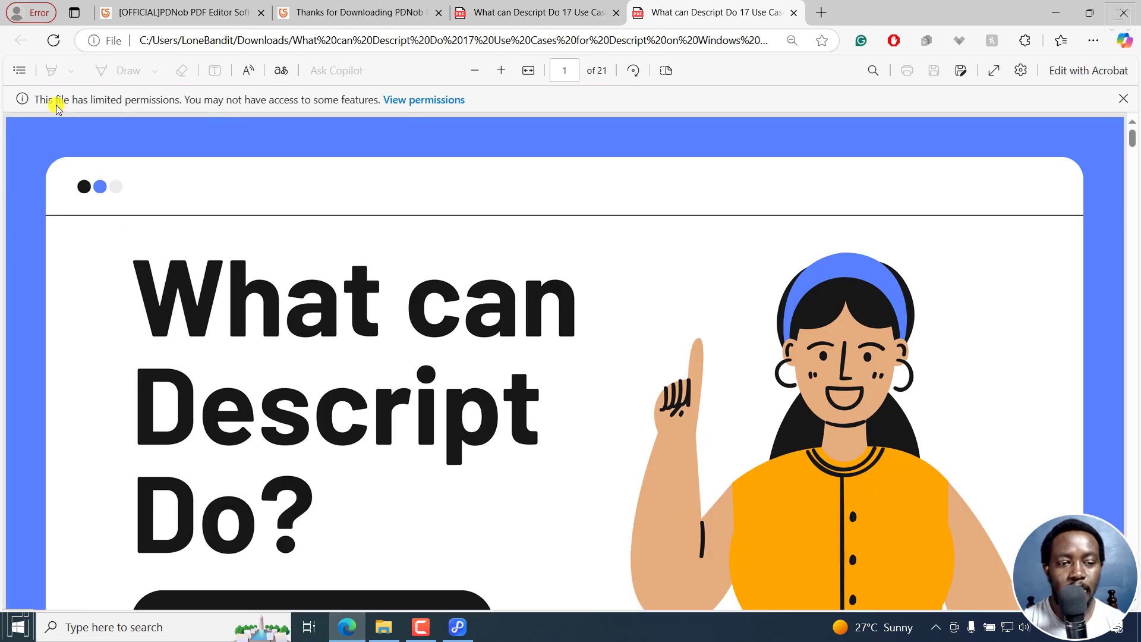
mouse_move(233, 108)
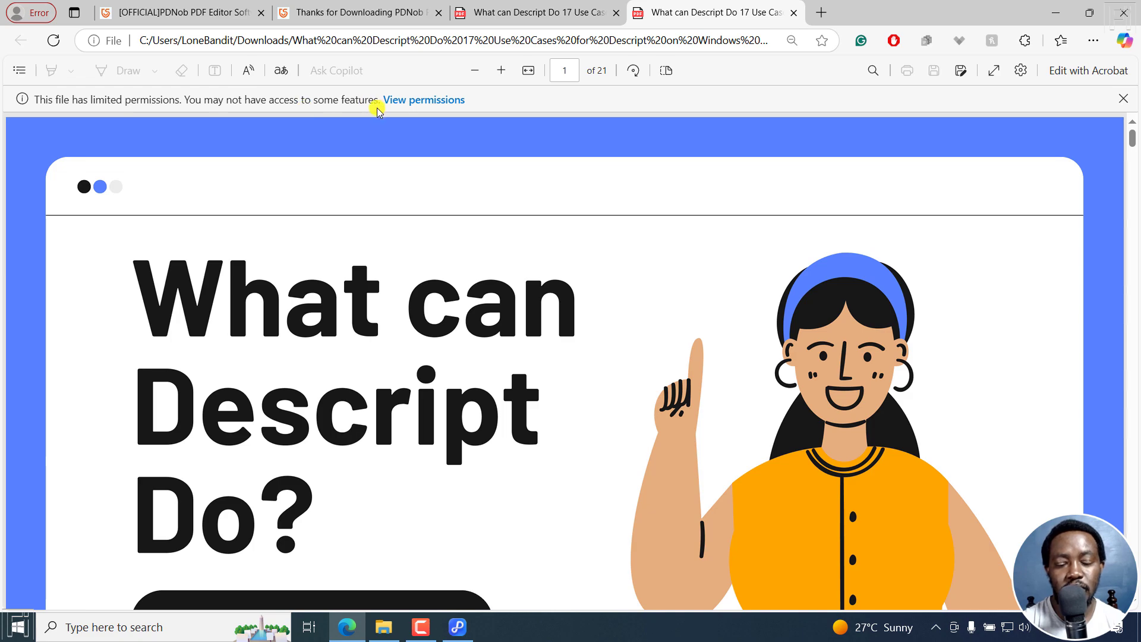
Step: View the protected copy's file permissions list in Edge and close it
left_click(423, 100)
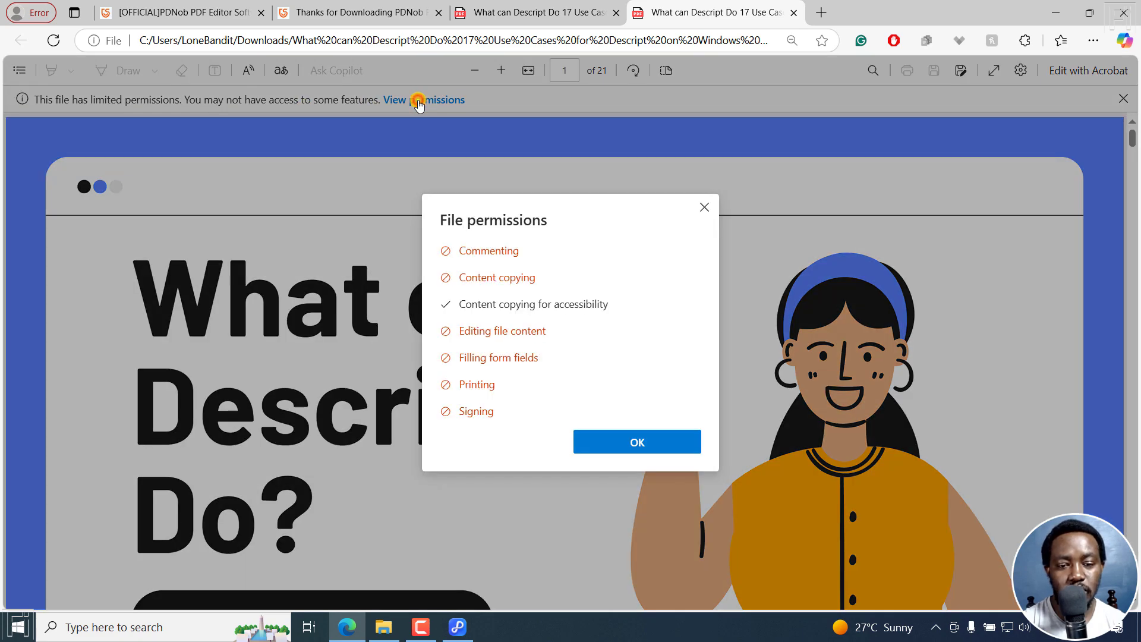
mouse_move(558, 225)
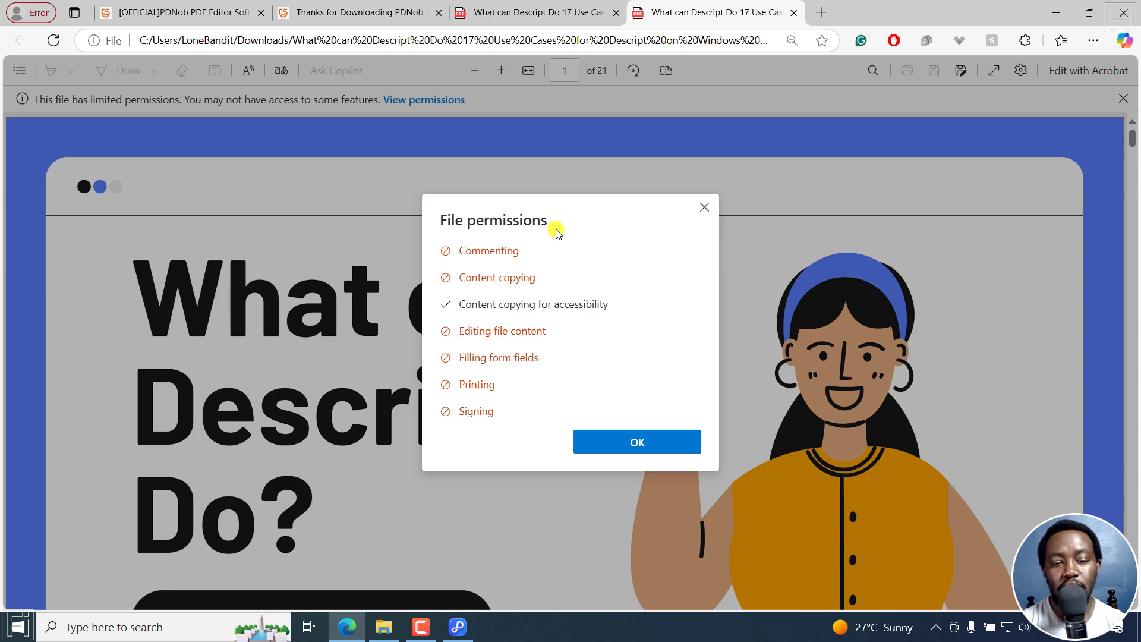
mouse_move(546, 259)
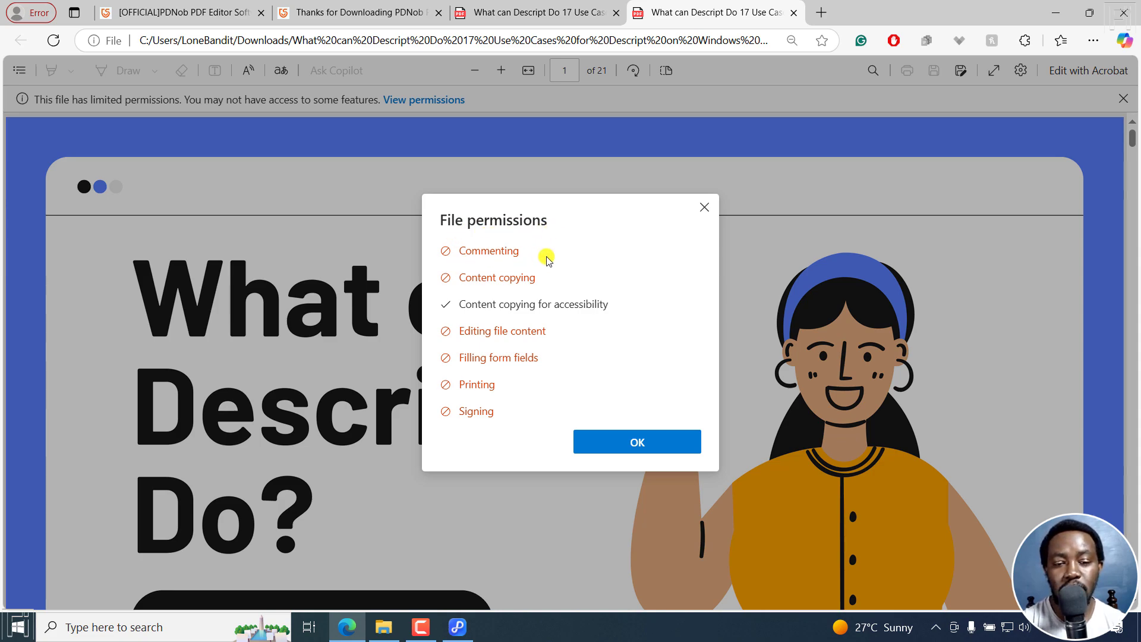
mouse_move(552, 287)
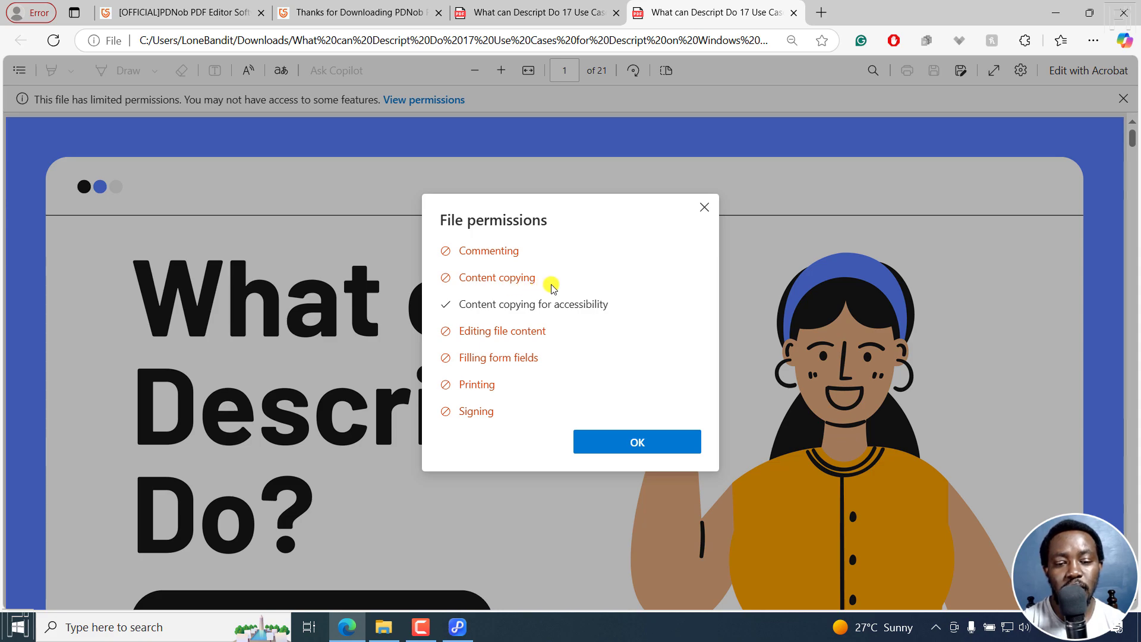
mouse_move(599, 311)
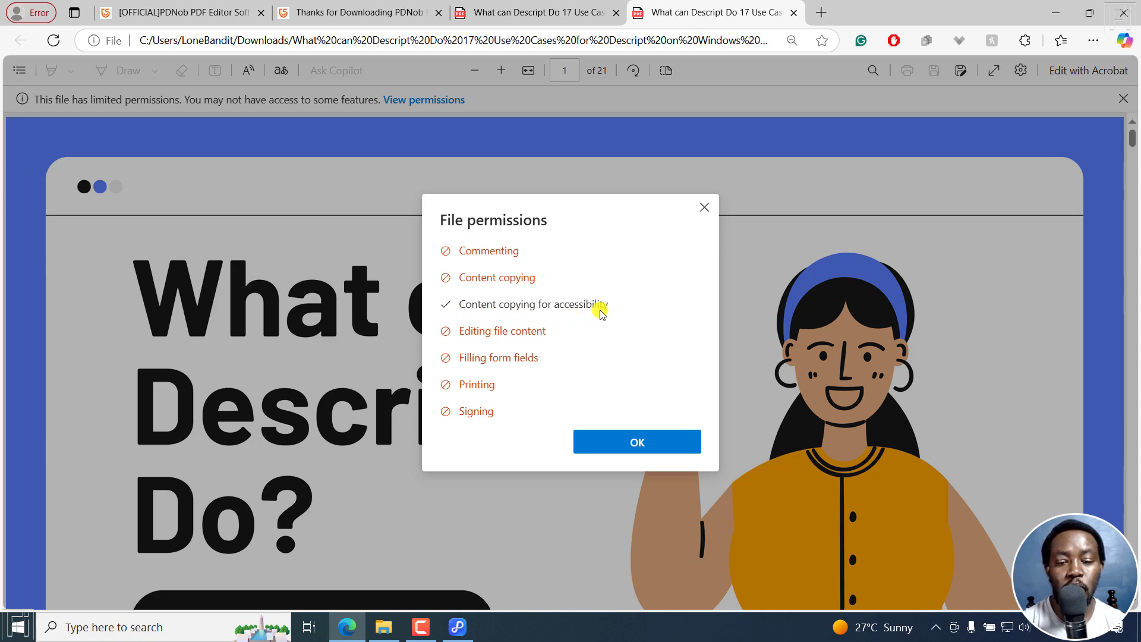
mouse_move(555, 336)
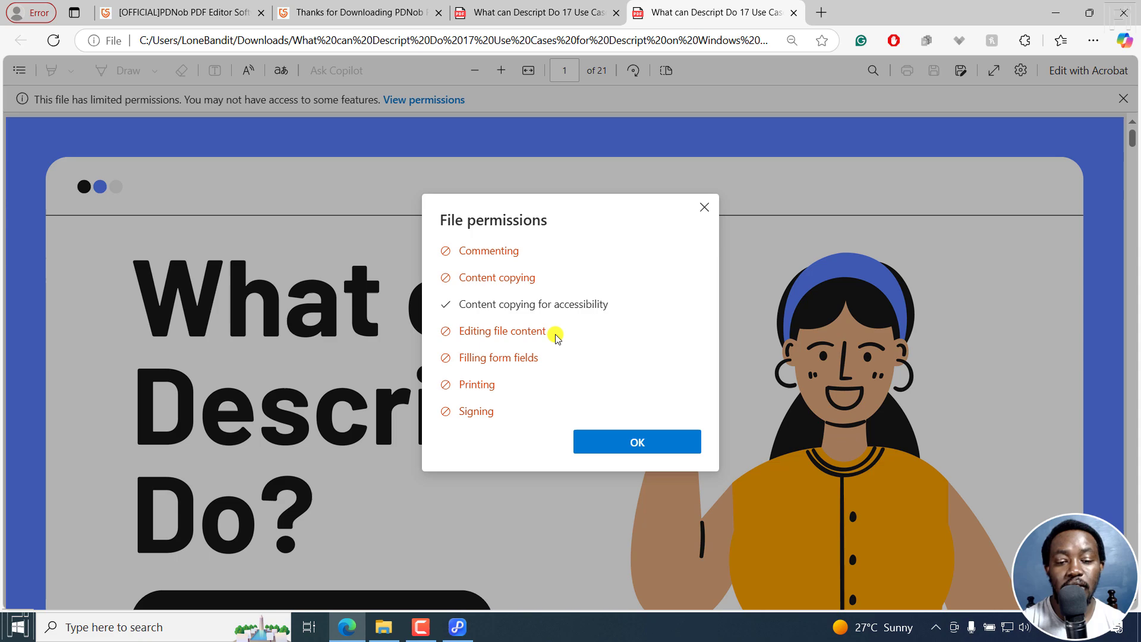
mouse_move(524, 369)
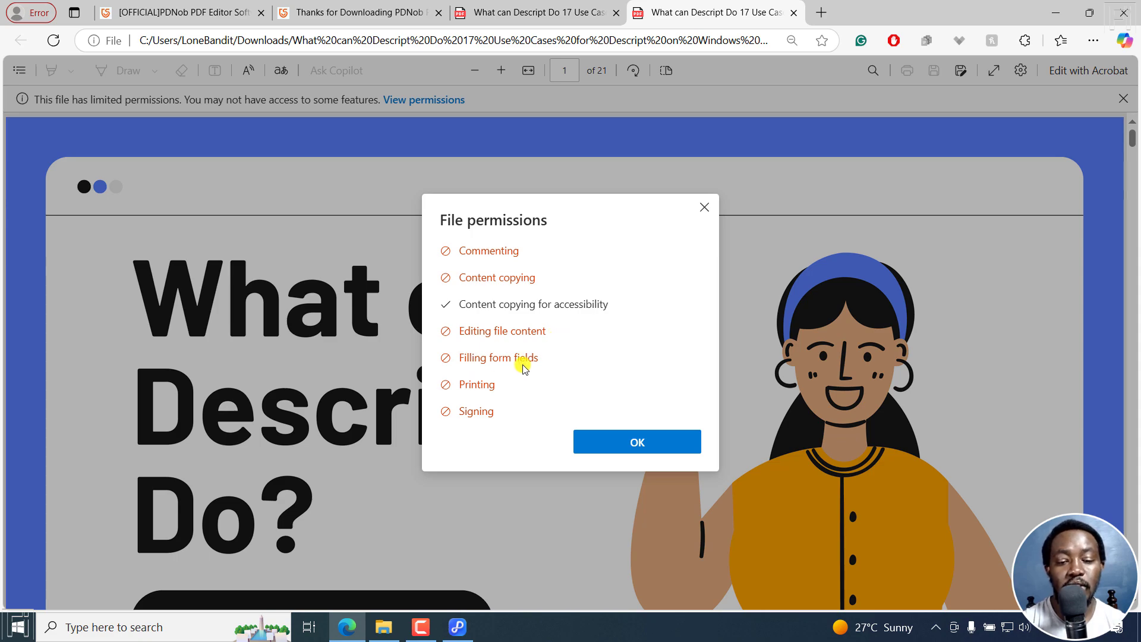
mouse_move(495, 388)
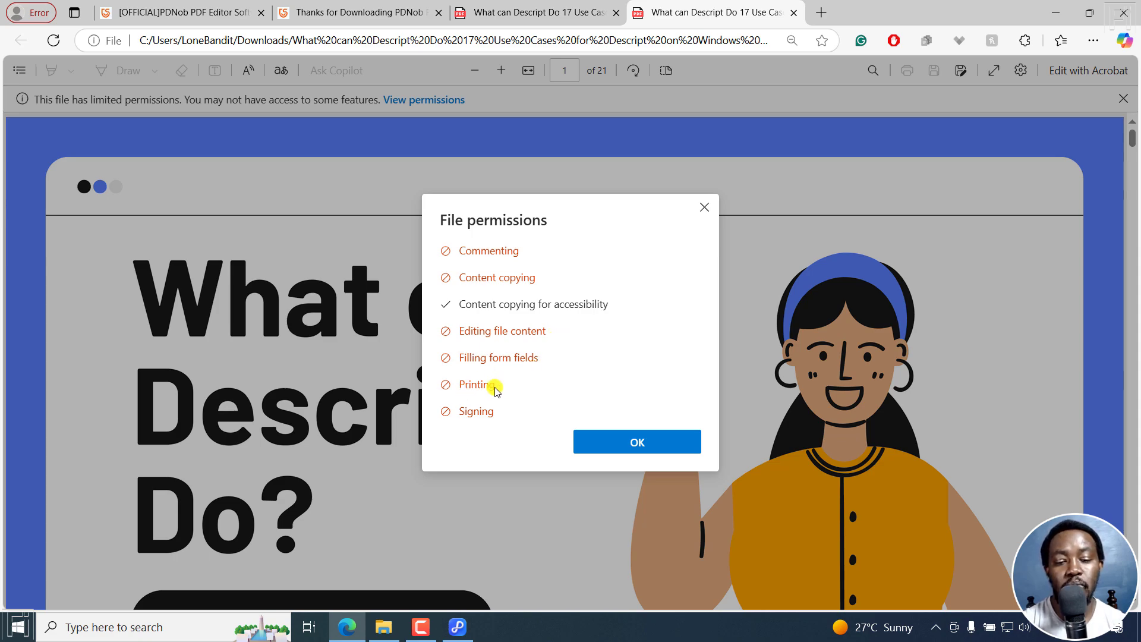
mouse_move(610, 407)
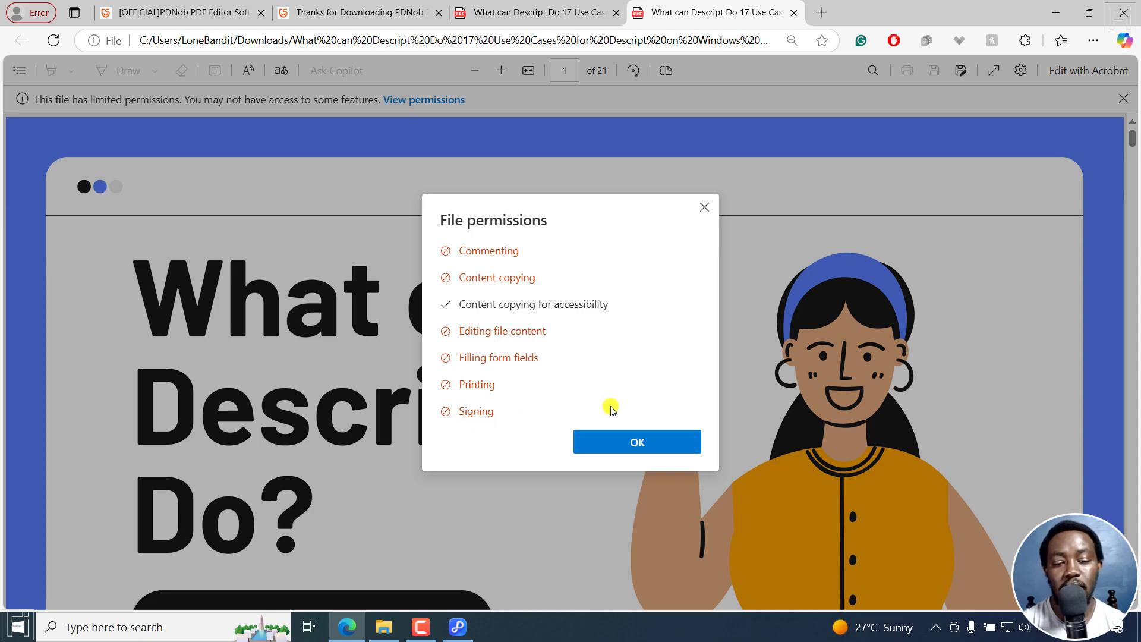
left_click(636, 442)
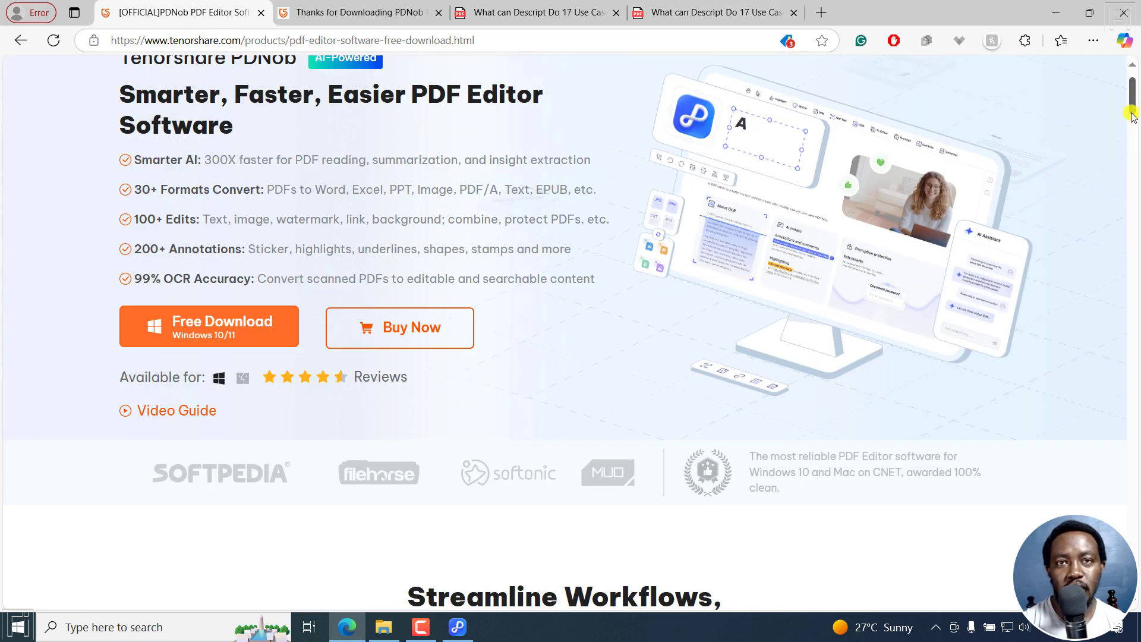
Step: Scroll the Tenorshare PDNob product page back to the top
scroll("up", 3)
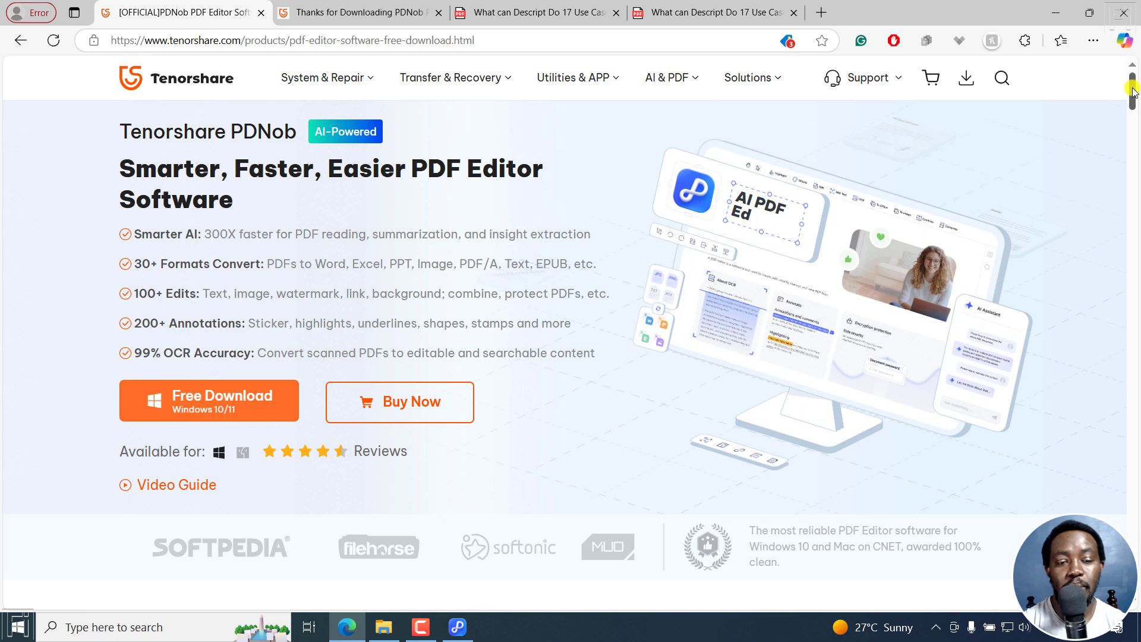